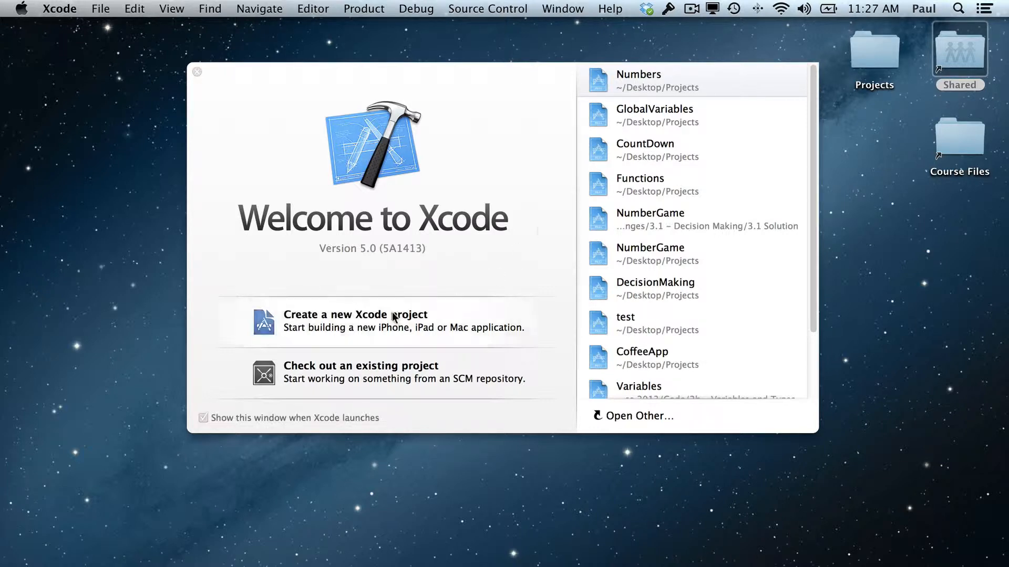
- Choose 'Create a new Xcode project' on the Welcome window to reach the template chooser
{"action": "left_click", "coordinate": [369, 318]}
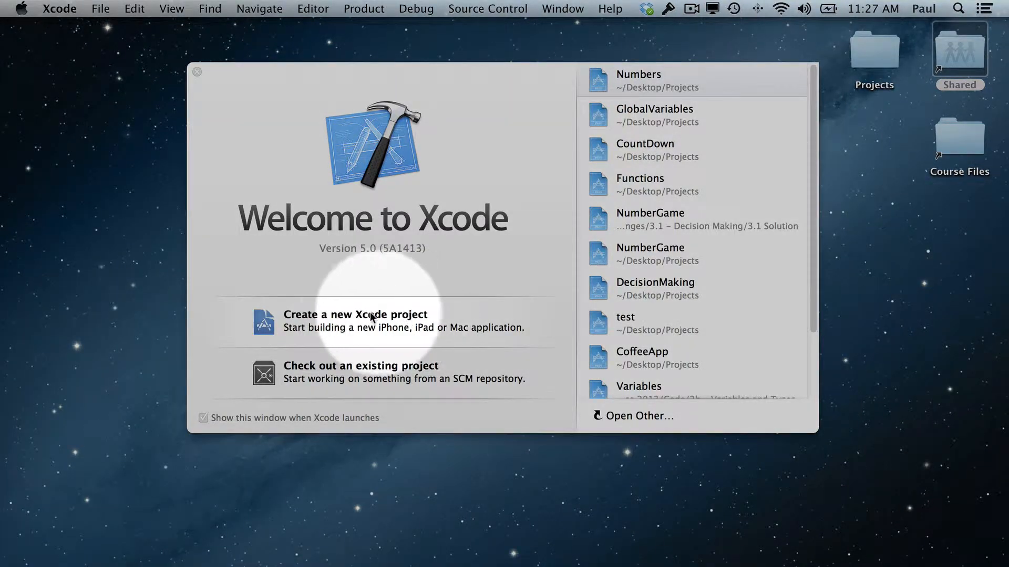
{"action": "left_click", "coordinate": [355, 315]}
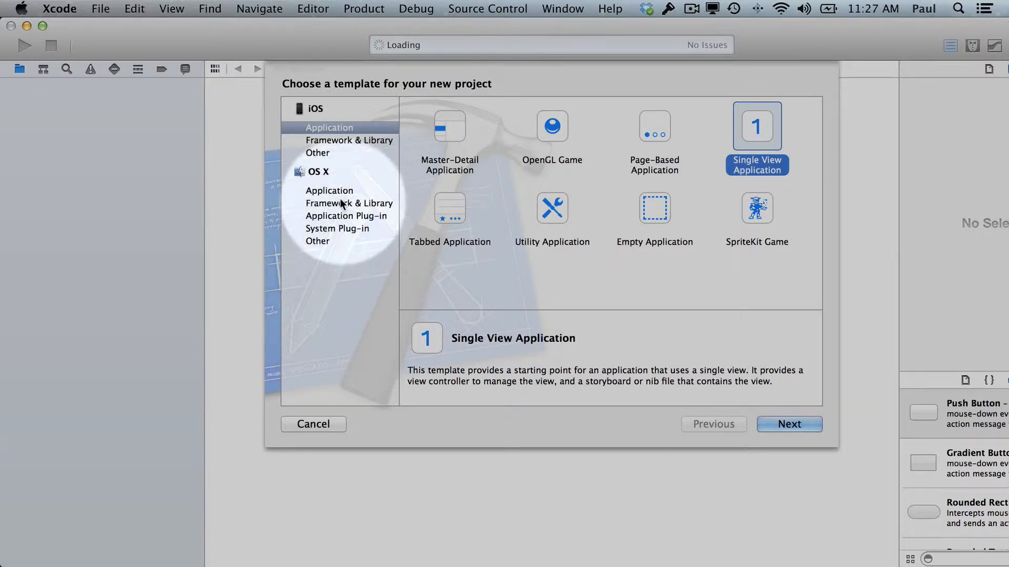
- Pick the OS X Command Line Tool template, name it Loops, and create it in Projects
{"action": "left_click", "coordinate": [329, 190]}
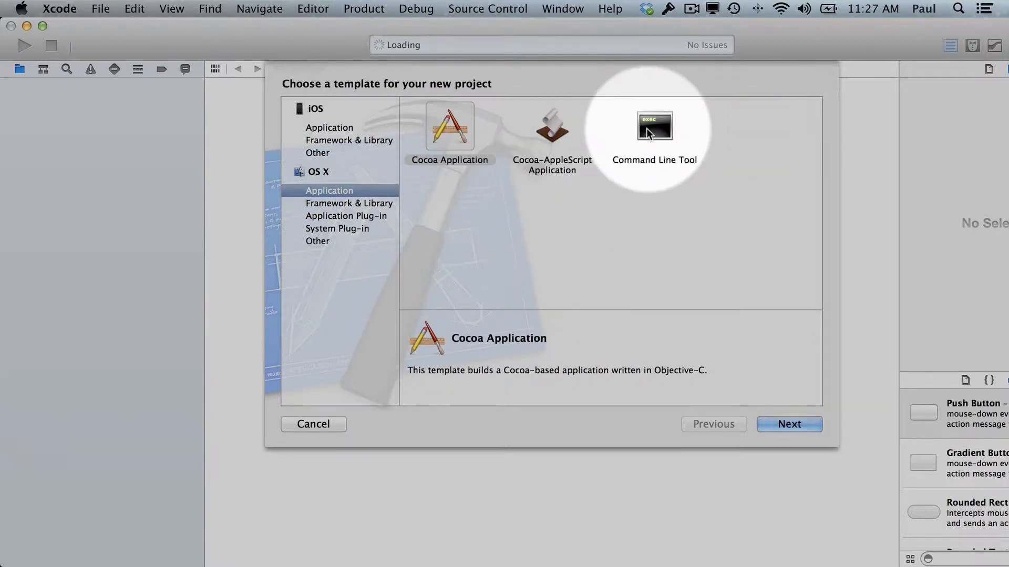
{"action": "left_click", "coordinate": [654, 126]}
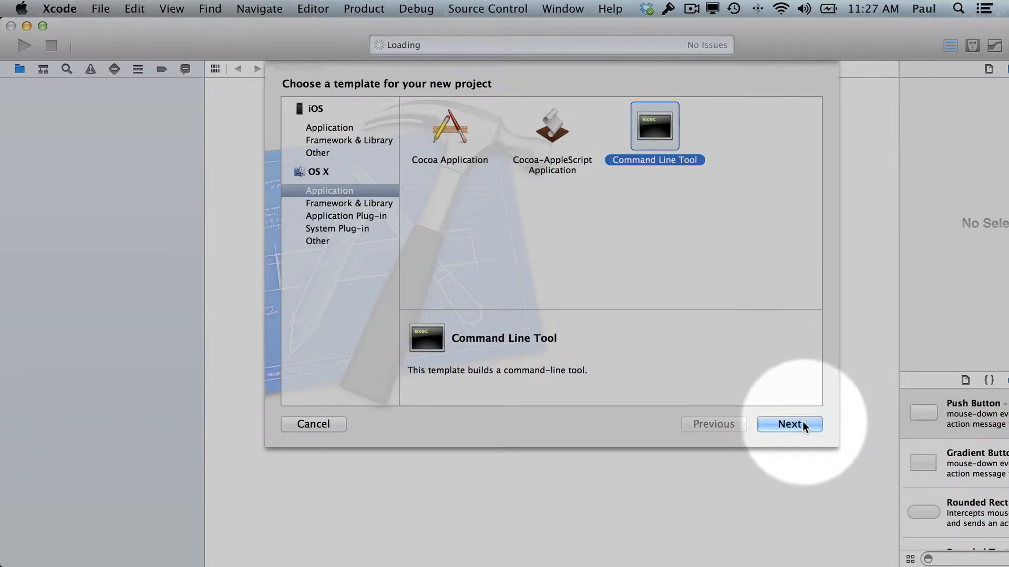
{"action": "left_click", "coordinate": [788, 424]}
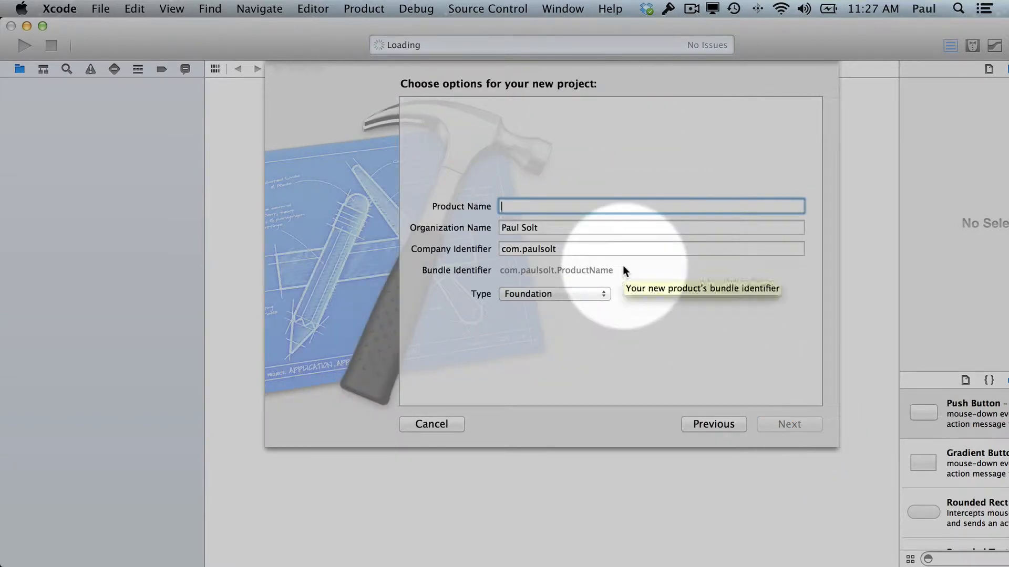
{"action": "type", "text": "Loops"}
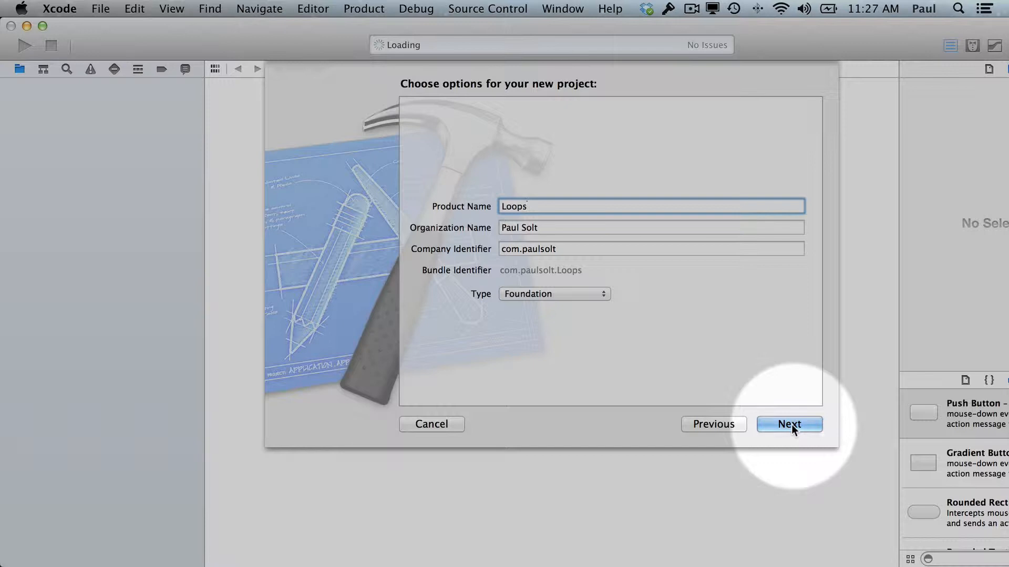
{"action": "left_click", "coordinate": [788, 424]}
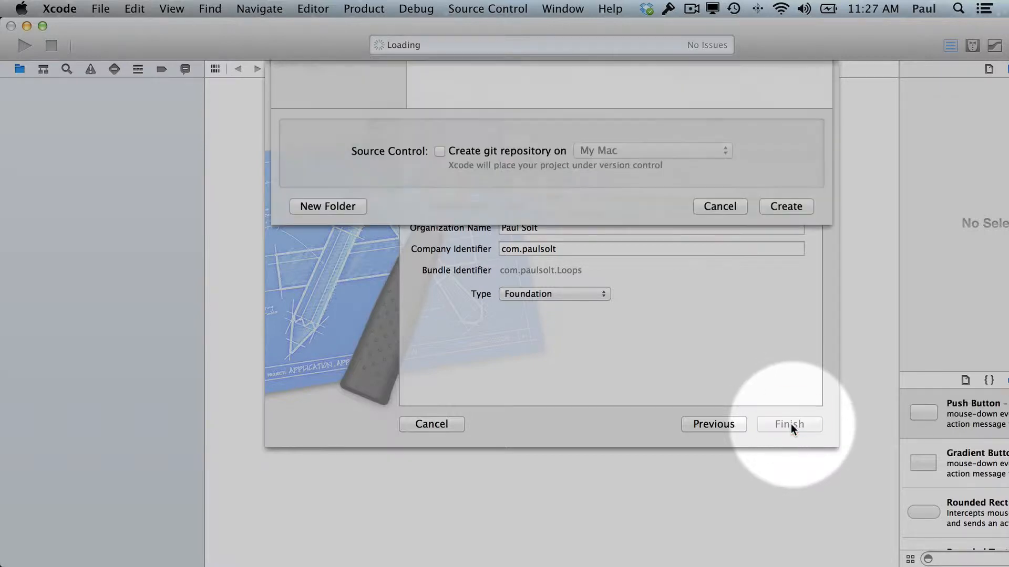
{"action": "left_click", "coordinate": [789, 423]}
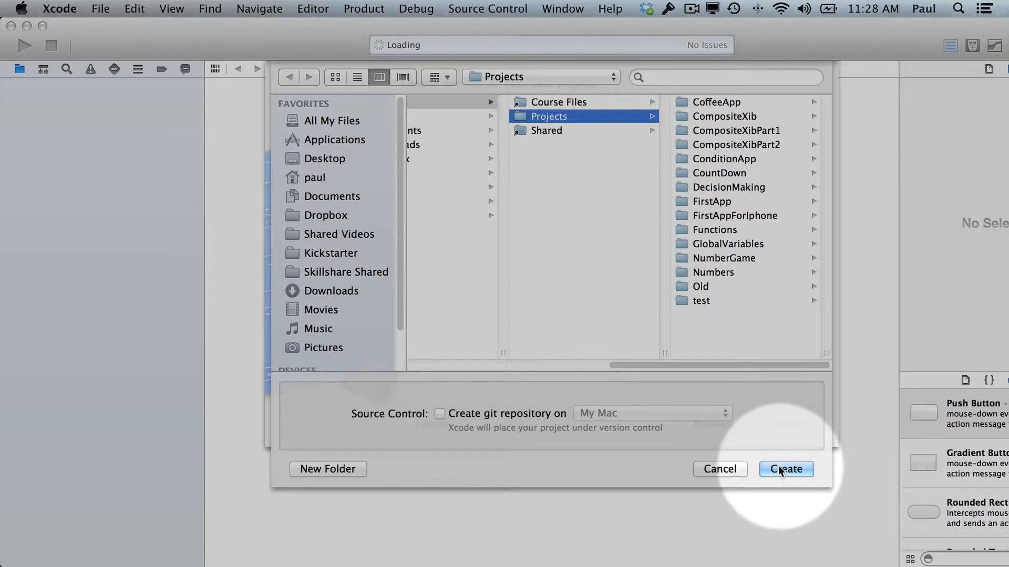
{"action": "left_click", "coordinate": [784, 468]}
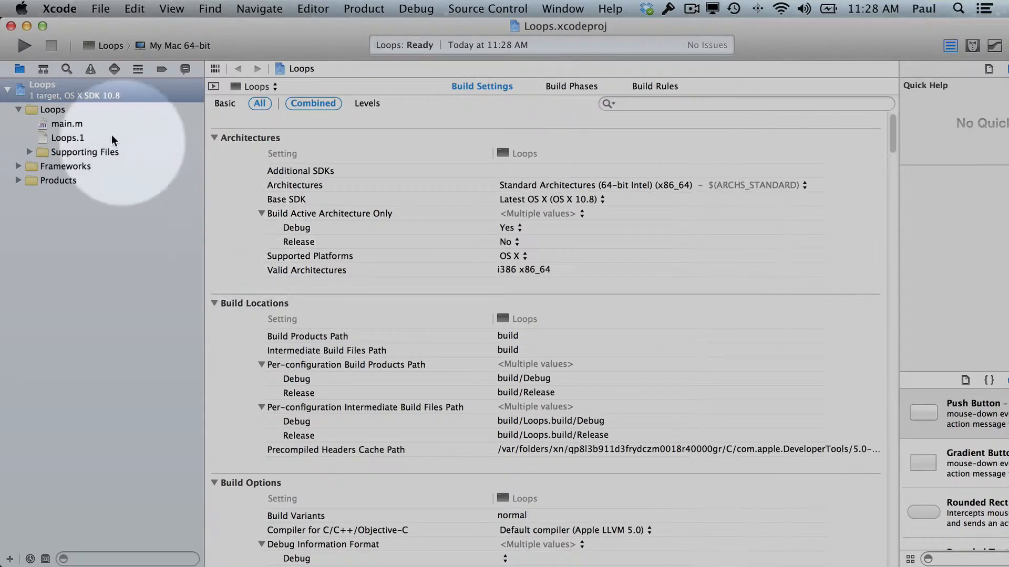
- In main.m, replace the Hello World code with int seconds = 5 and a while(seconds > 0) loop
{"action": "left_click", "coordinate": [67, 123]}
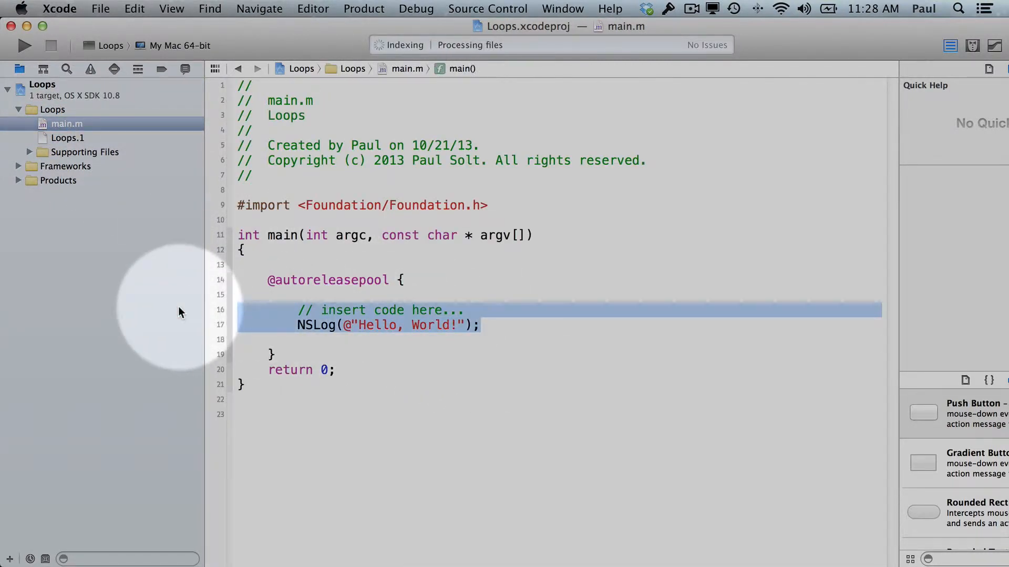
{"action": "key", "text": "delete"}
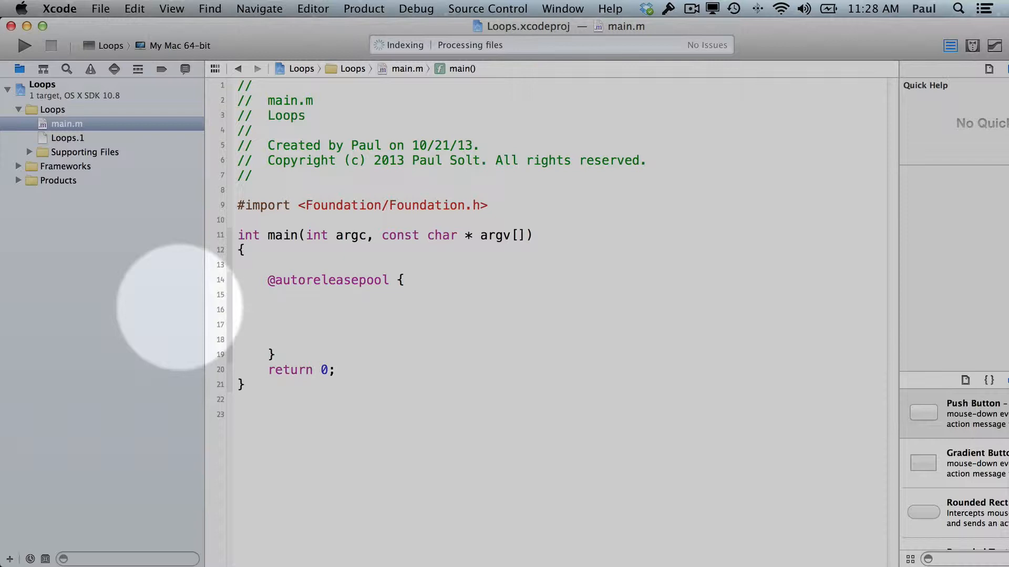
{"action": "left_click", "coordinate": [298, 309]}
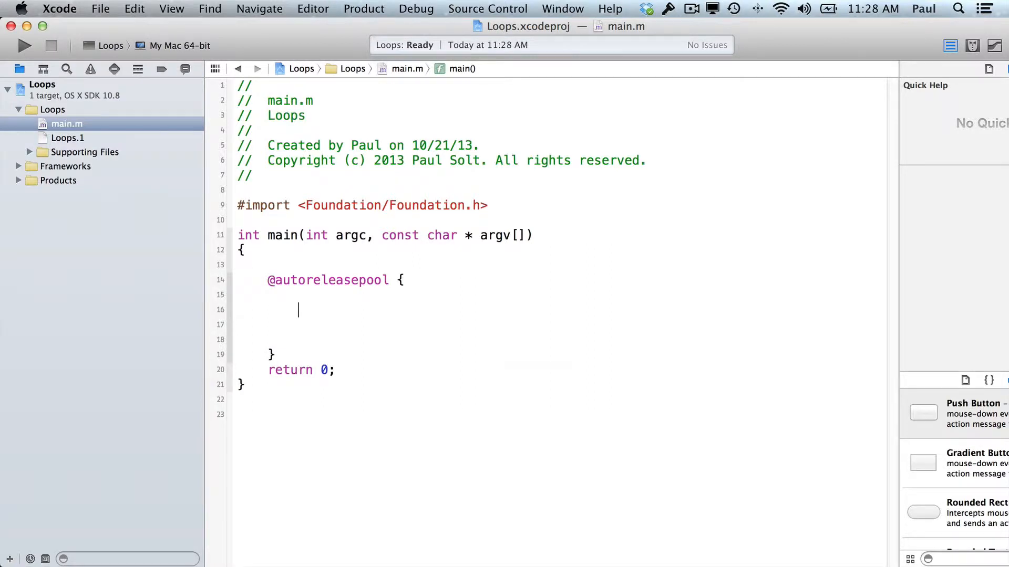
{"action": "type", "text": "int seconds = 5"}
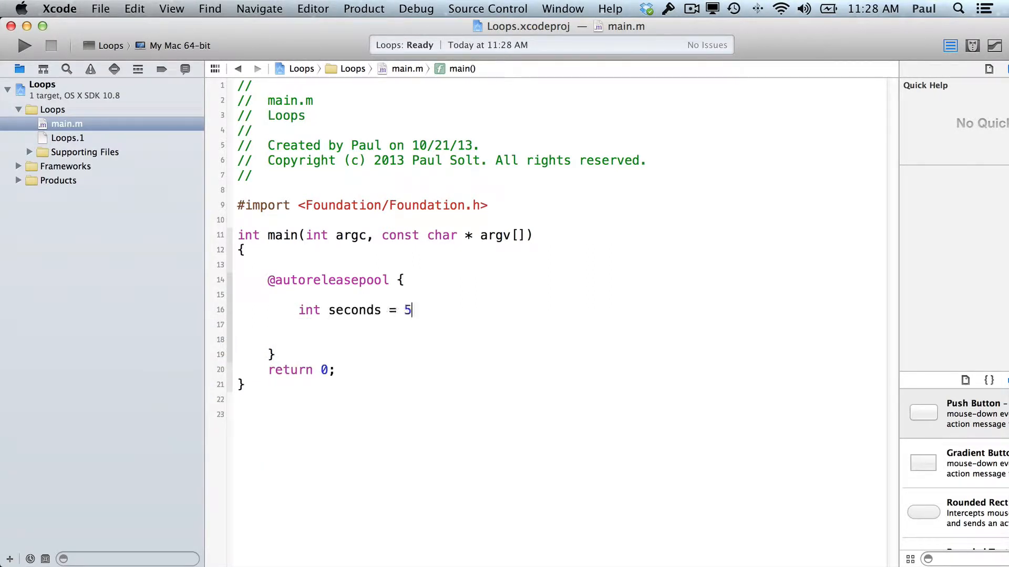
{"action": "type", "text": ";"}
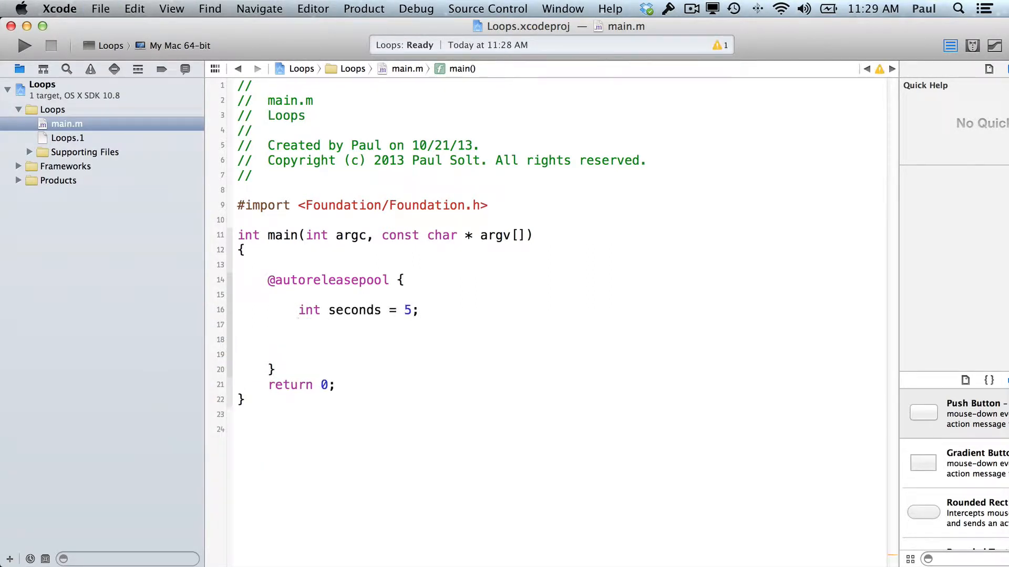
{"action": "type", "text": "while"}
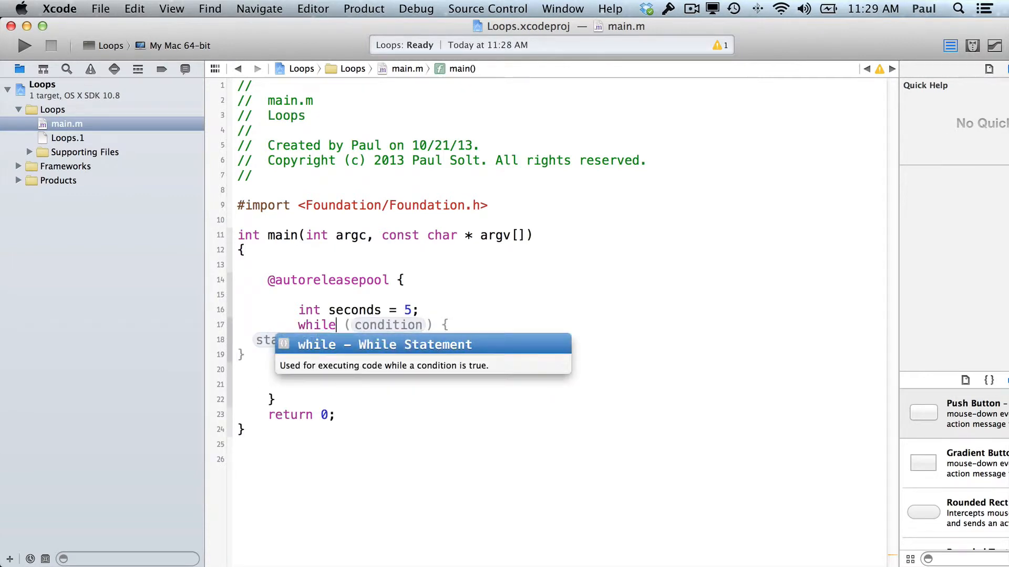
{"action": "type", "text": "(seonc"}
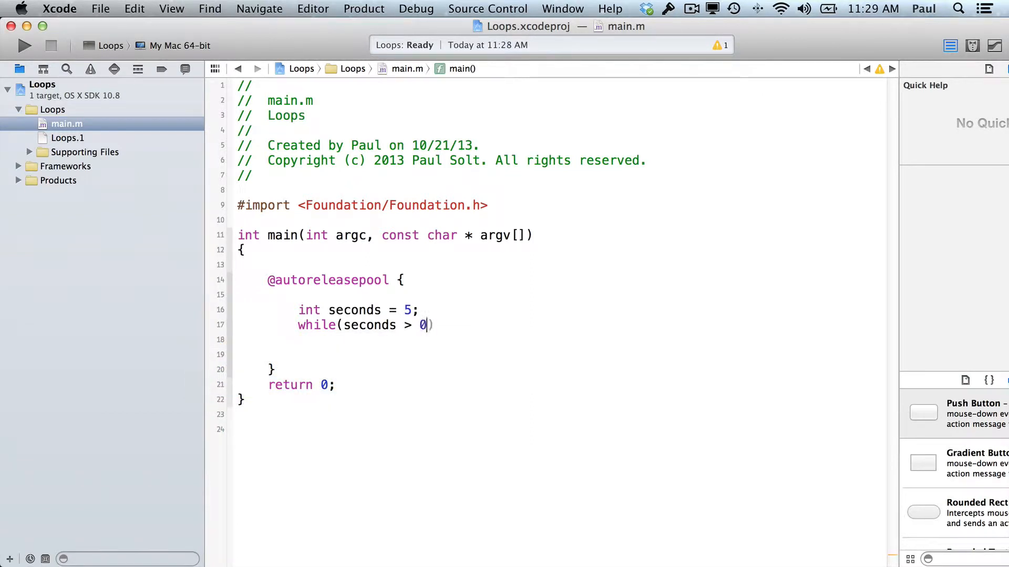
{"action": "type", "text": "{"}
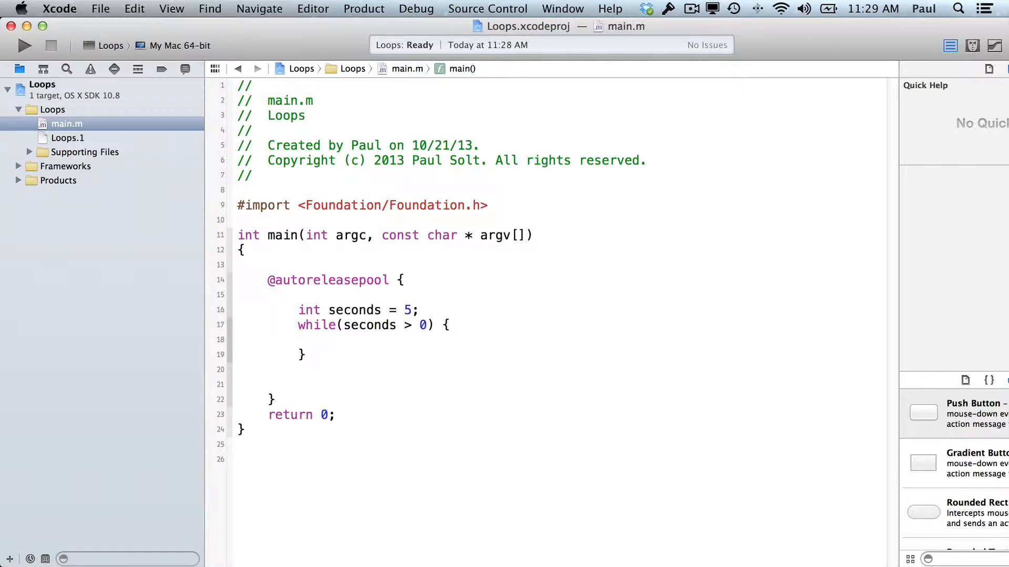
- Inside the while loop, log "T-minus %d seconds" with seconds
{"action": "left_click", "coordinate": [328, 340]}
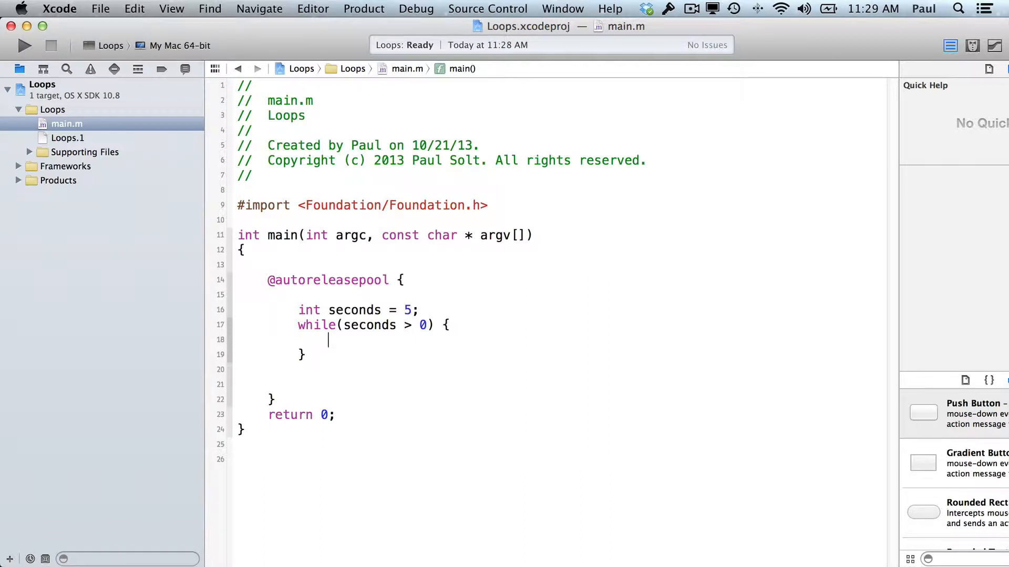
{"action": "type", "text": "NSLog(@\"T-minus"}
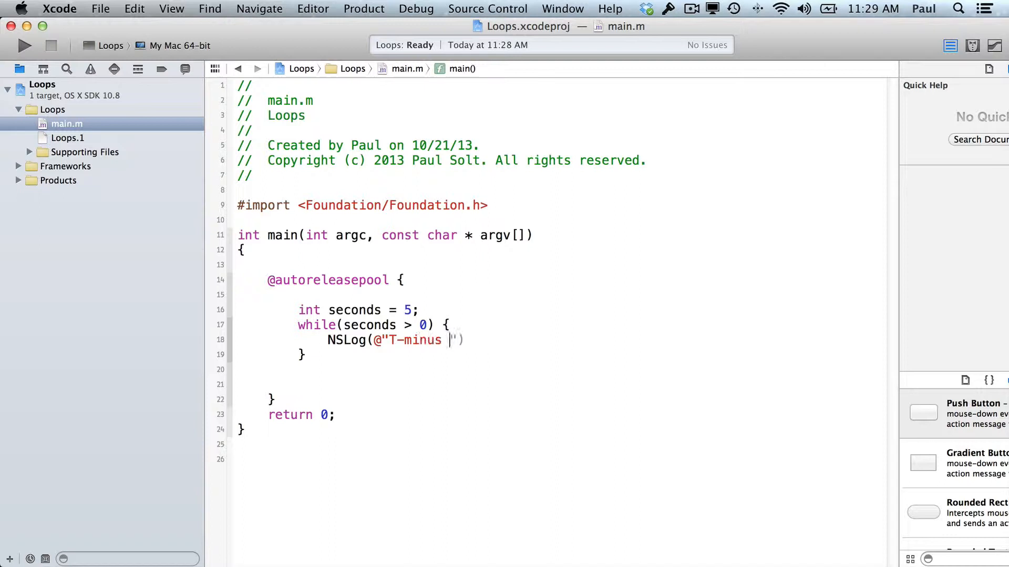
{"action": "type", "text": "%d s"}
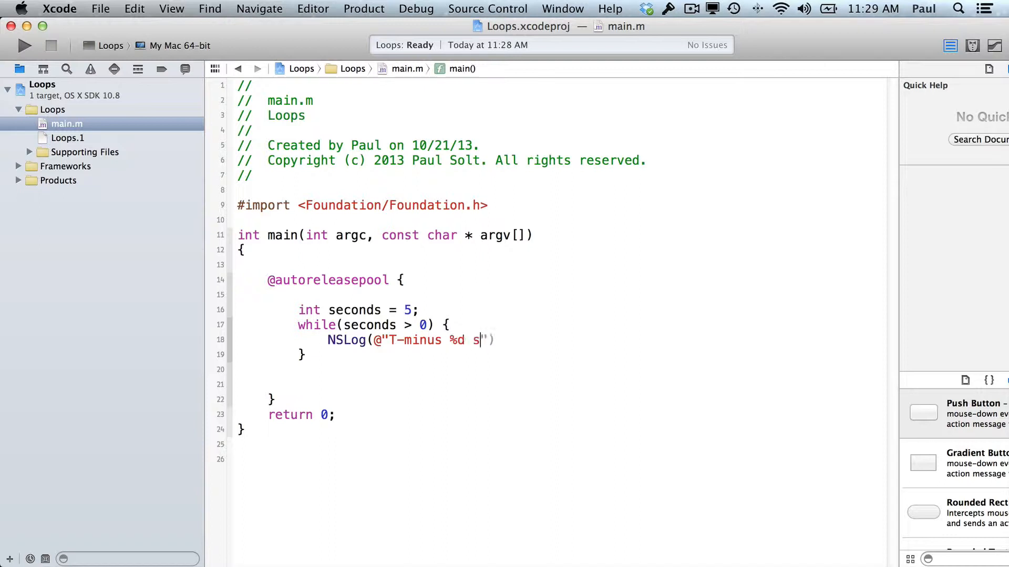
{"action": "type", "text": "econds\","}
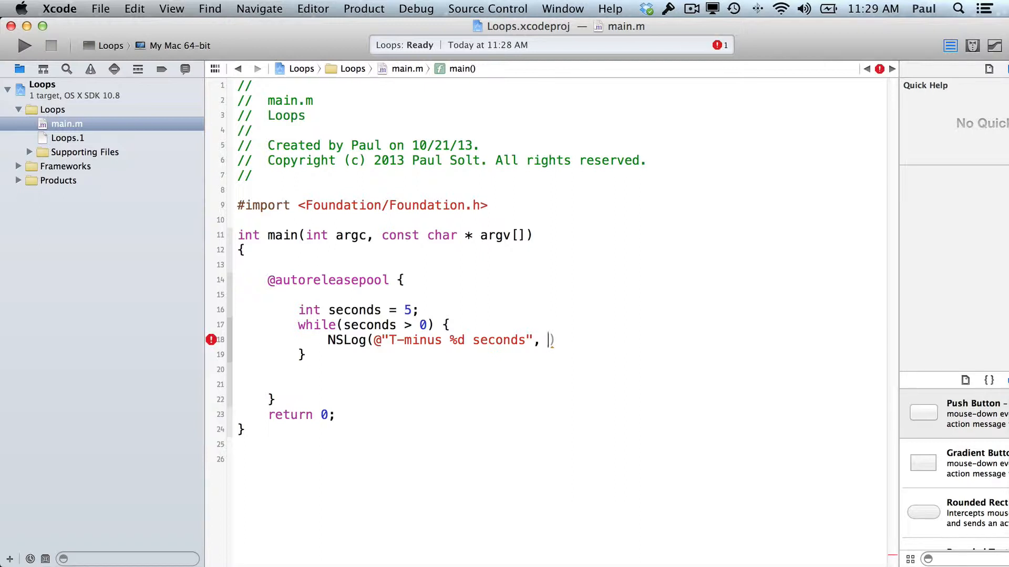
{"action": "type", "text": "s"}
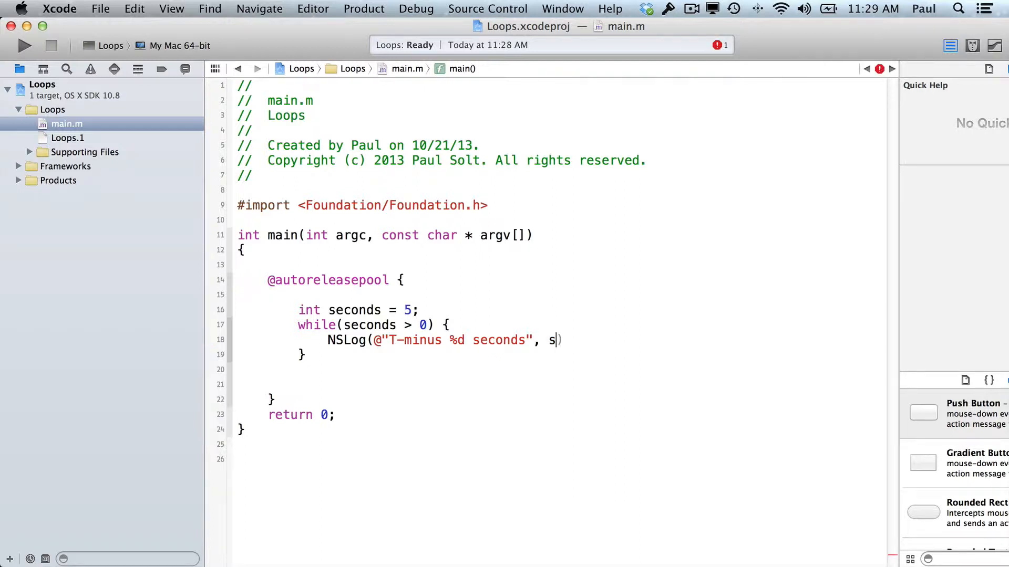
{"action": "type", "text": "econds);"}
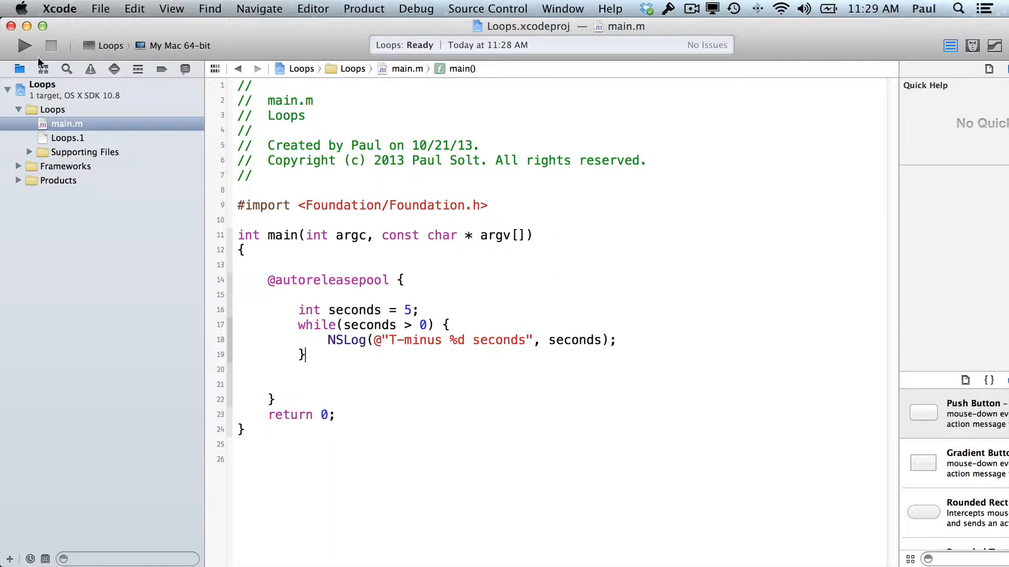
- Run Loops and scroll the console filling with repeated 'T-minus 5 seconds' messages
{"action": "left_click", "coordinate": [24, 45]}
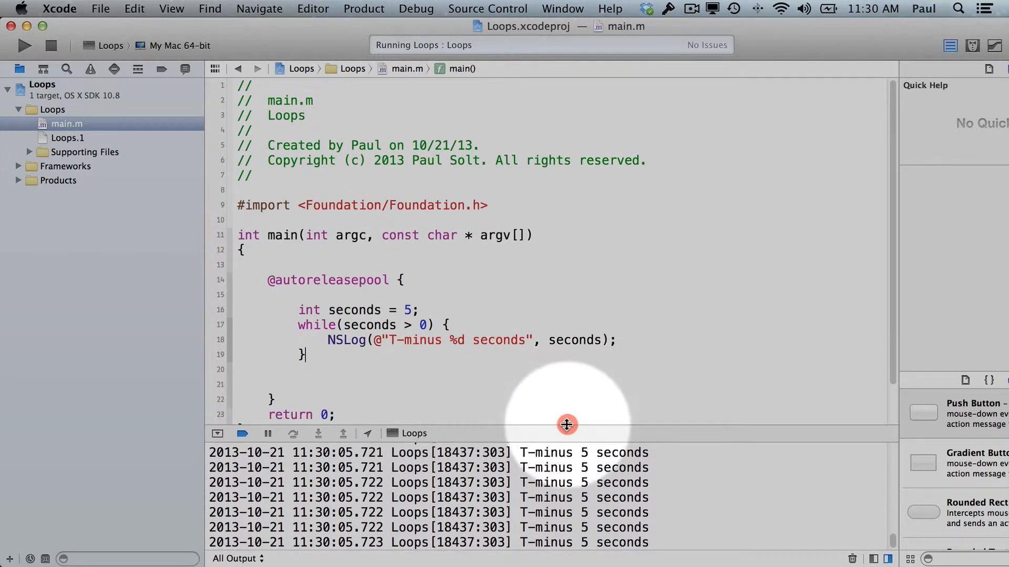
{"action": "scroll", "scroll_direction": "down", "scroll_amount": 3}
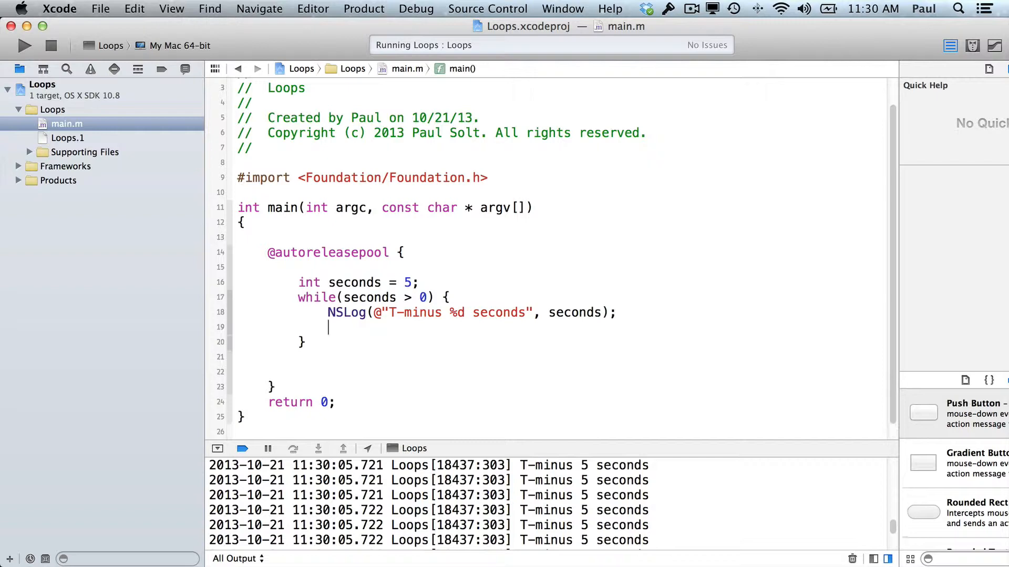
- Add seconds--; inside the while loop so the countdown goes from 5 to 1
{"action": "type", "text": "seconds-"}
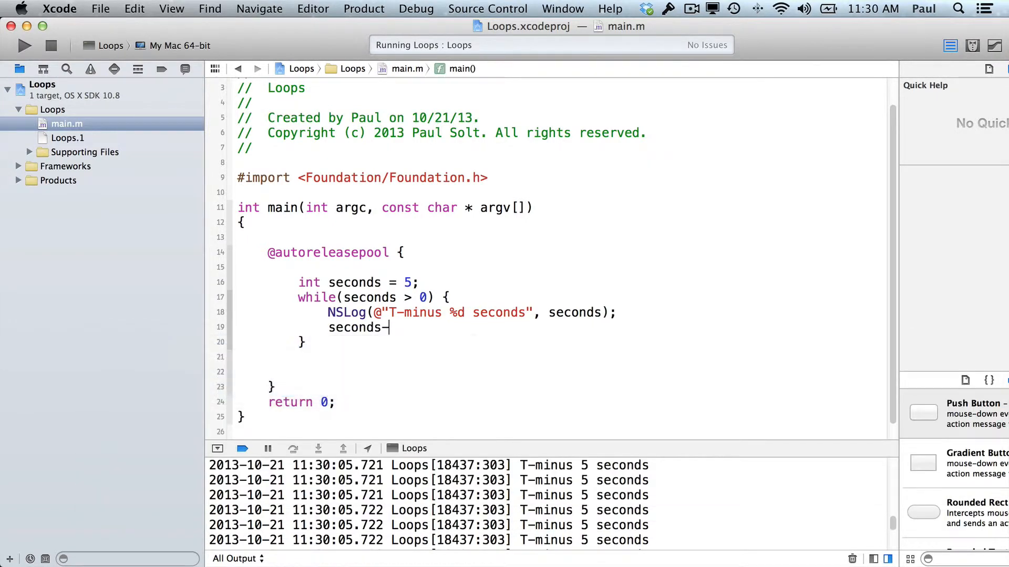
{"action": "type", "text": "-;"}
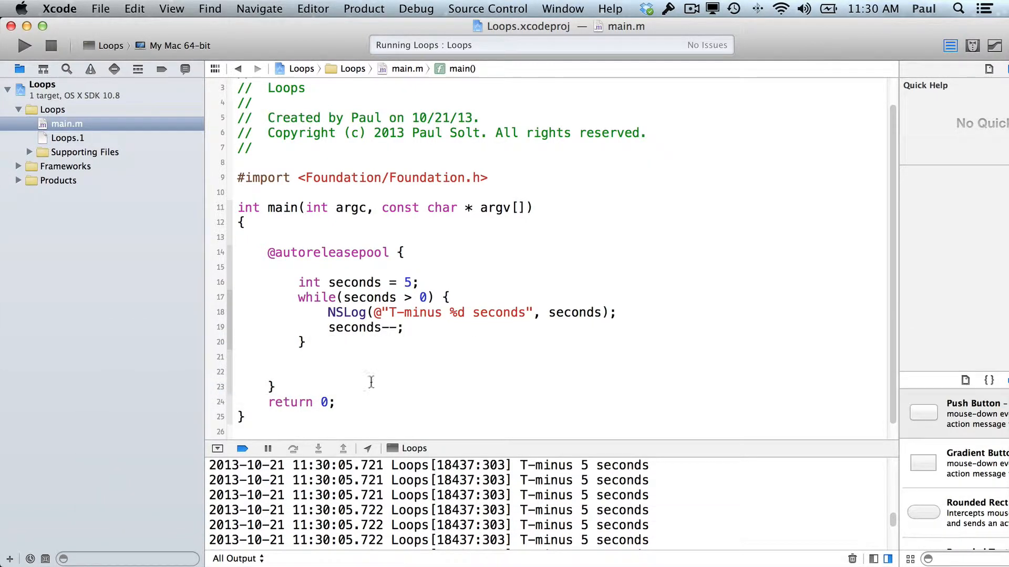
{"action": "double_click", "coordinate": [389, 327]}
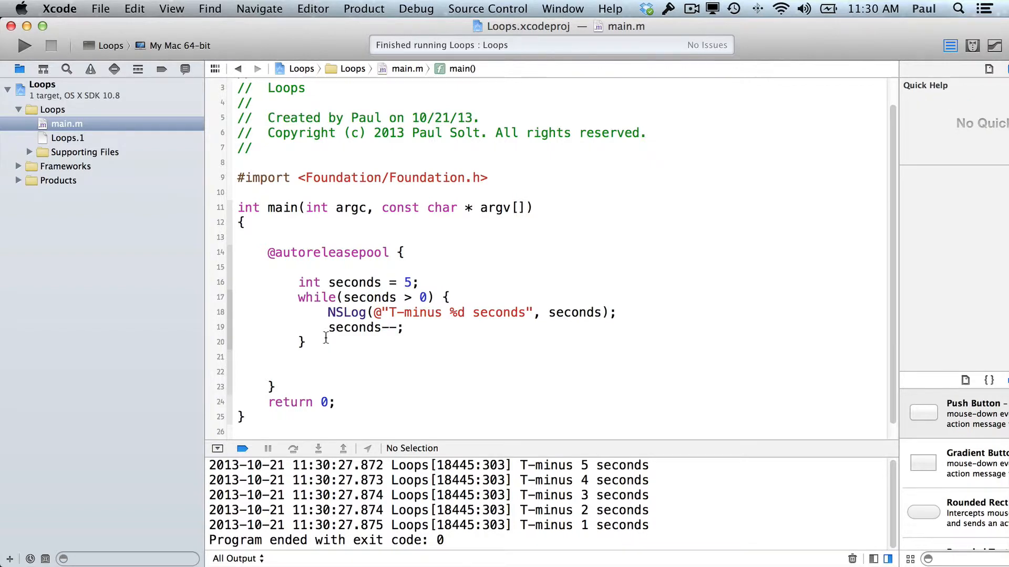
- Add NSLog(@"Take off!"); after the while loop and rerun the program
{"action": "type", "text": "NSLog(@\"Take"}
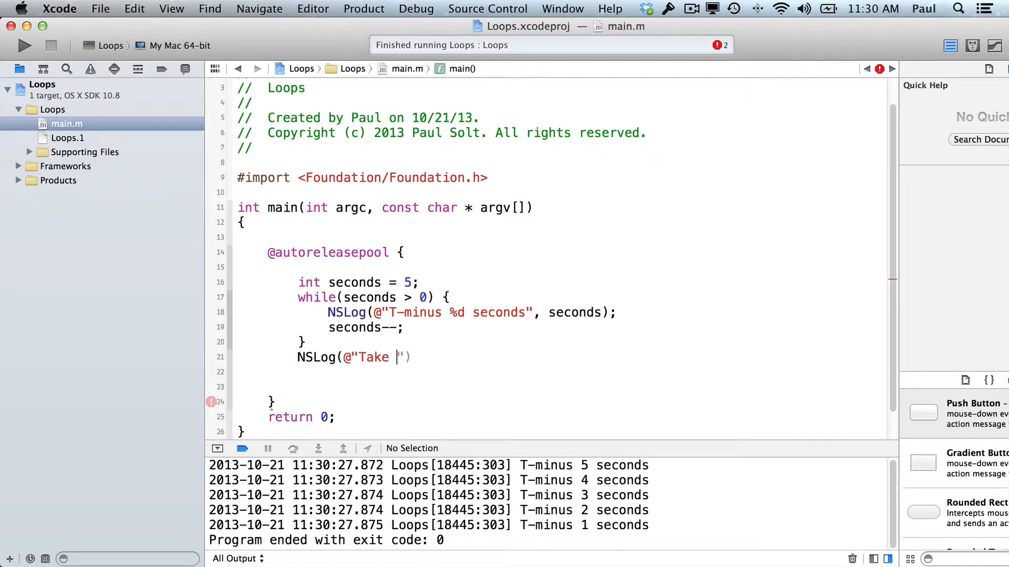
{"action": "type", "text": "off!\");"}
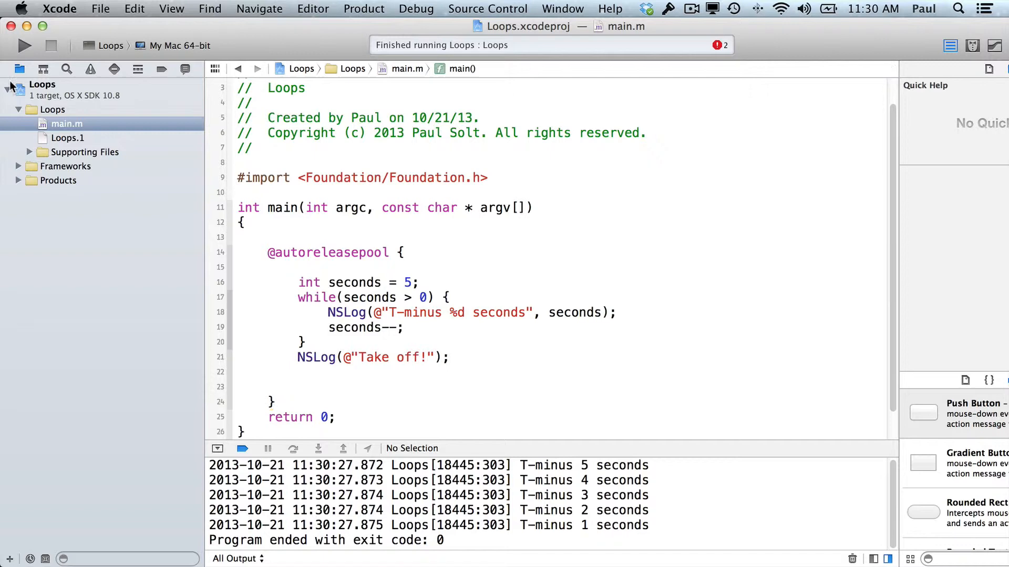
{"action": "left_click", "coordinate": [23, 45]}
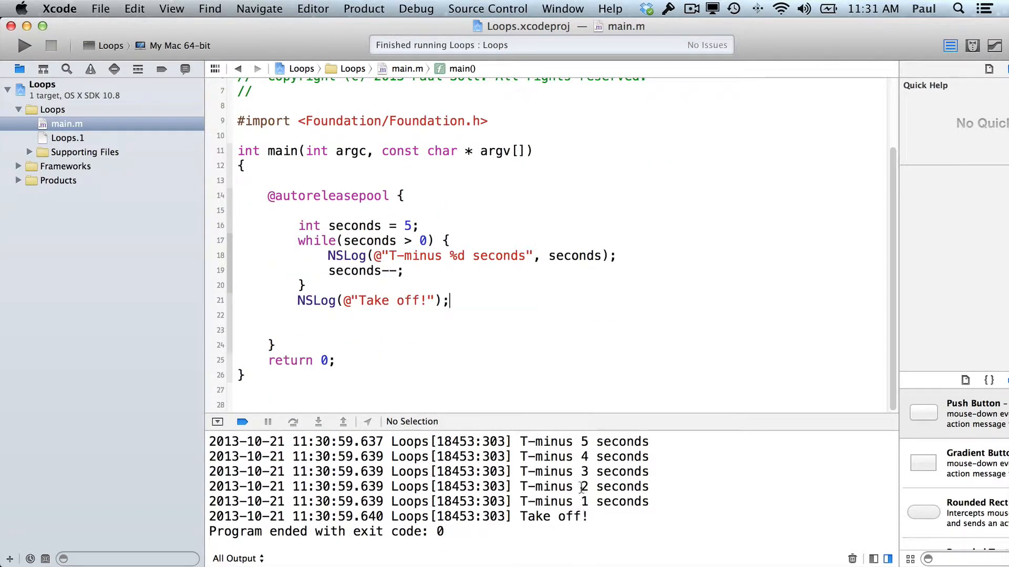
{"action": "mouse_move", "coordinate": [550, 516]}
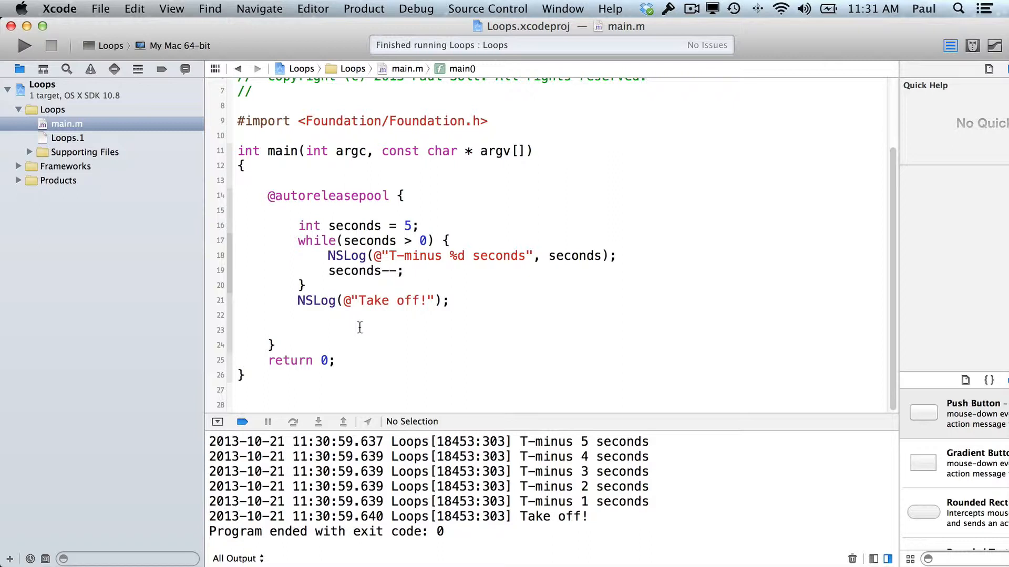
- Declare int i and write a for loop with i = 1; i <= 100; i++
{"action": "type", "text": "int"}
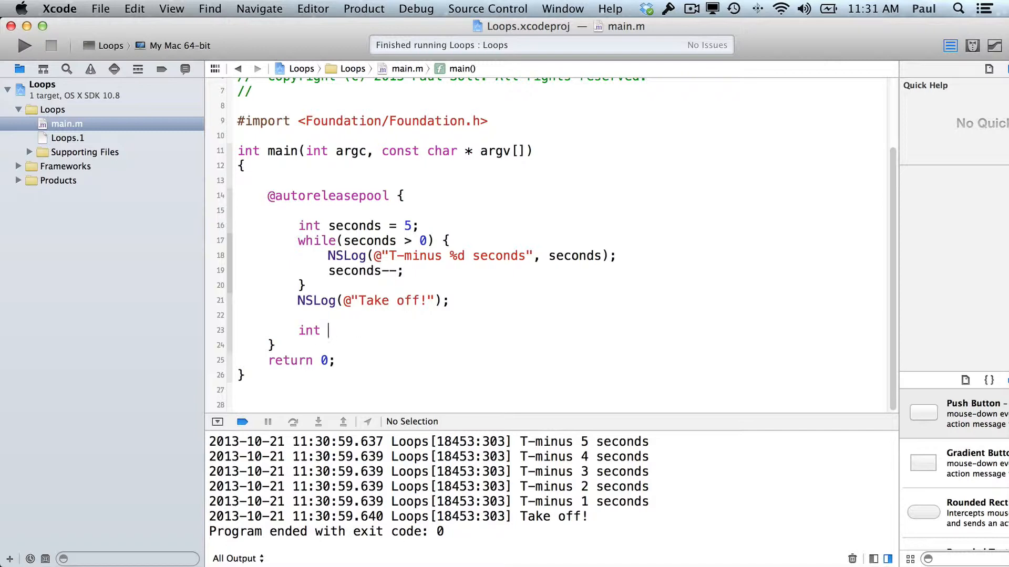
{"action": "type", "text": "i;"}
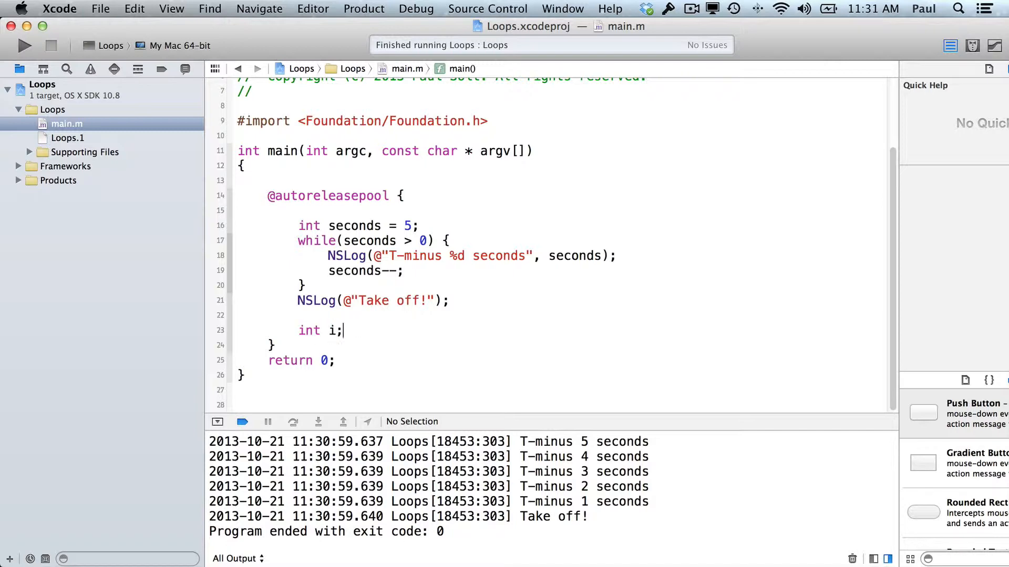
{"action": "type", "text": "for("}
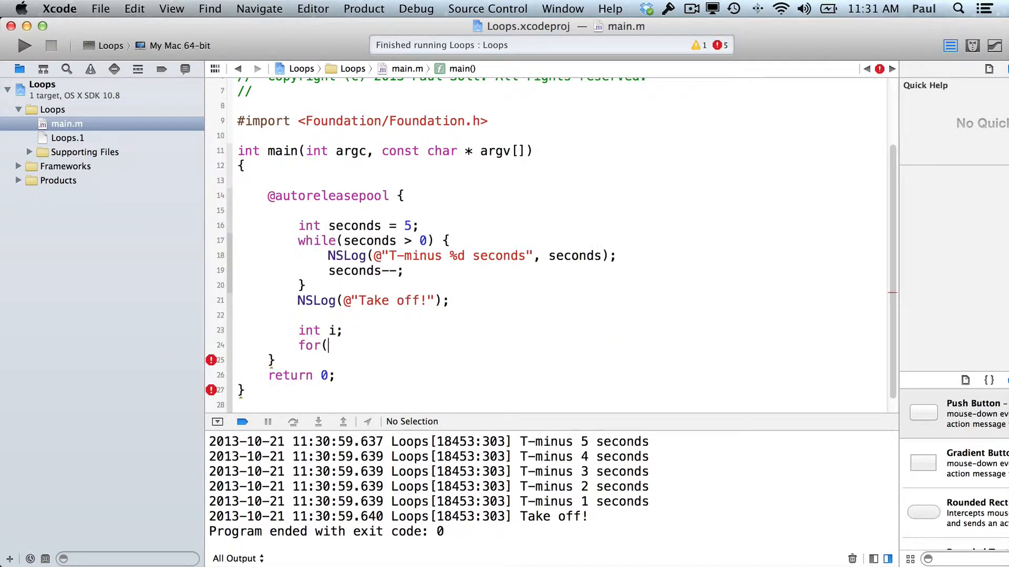
{"action": "type", "text": "i = )"}
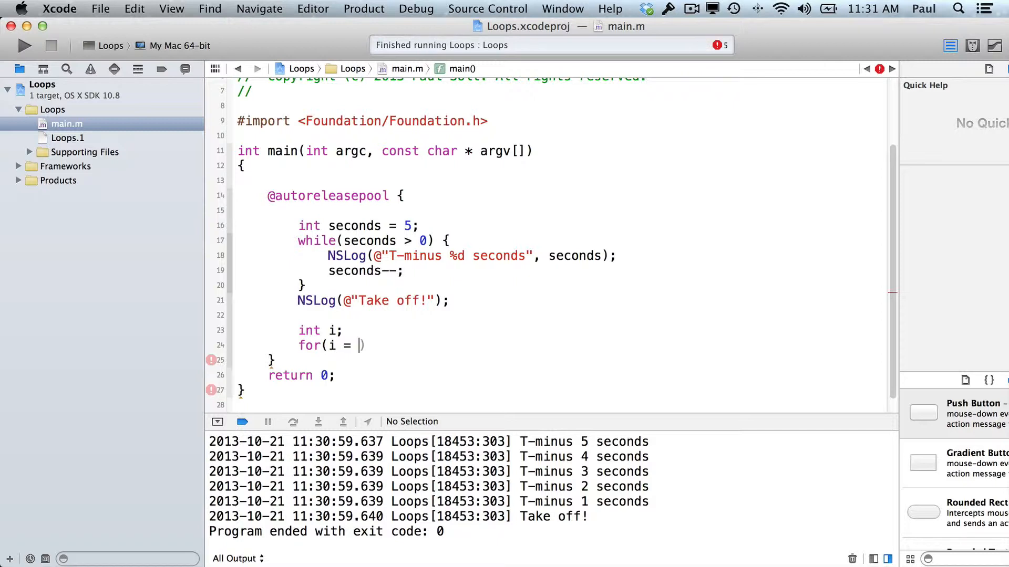
{"action": "type", "text": "1; i <"}
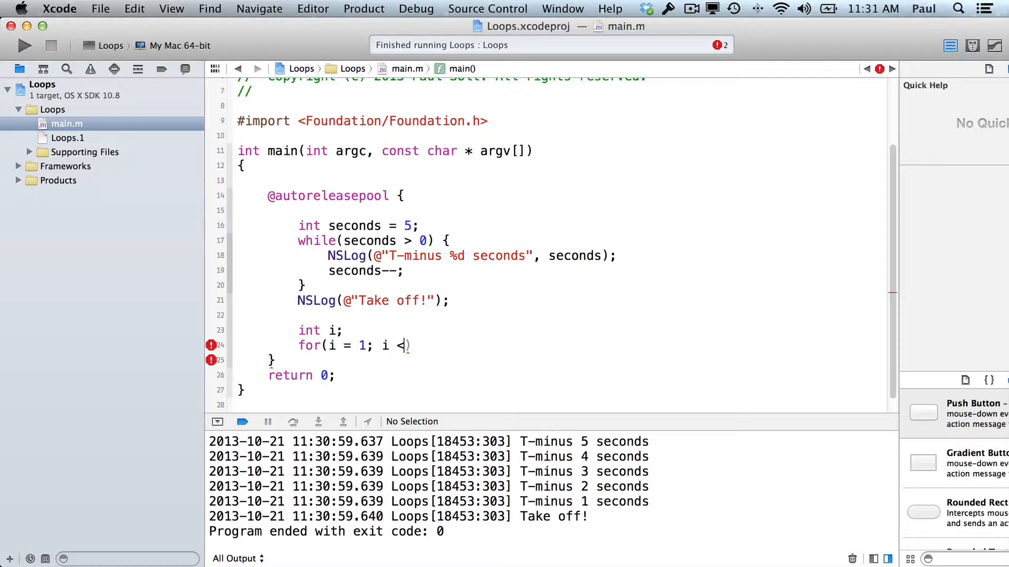
{"action": "type", "text": "= 100; i"}
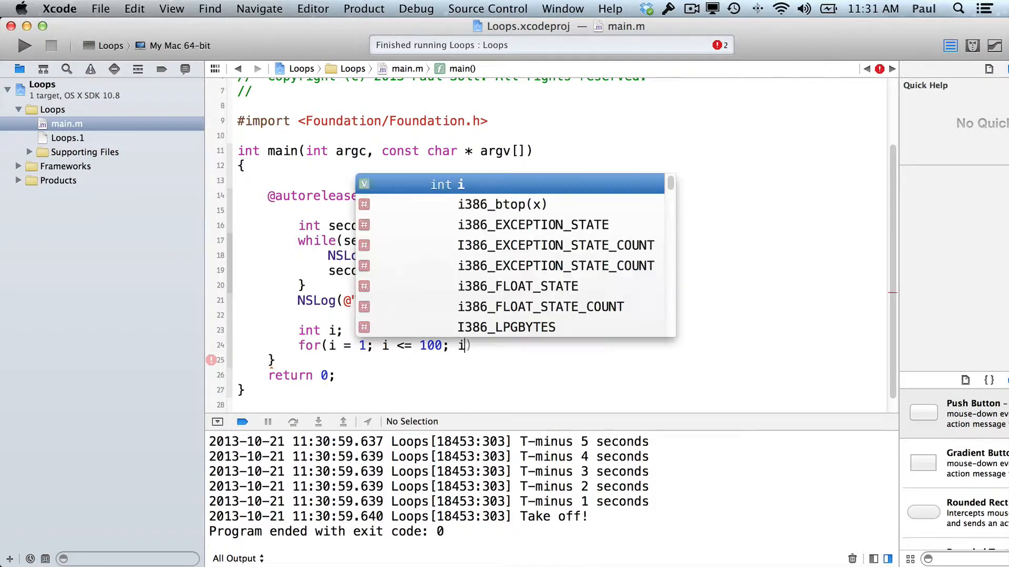
{"action": "type", "text": "++"}
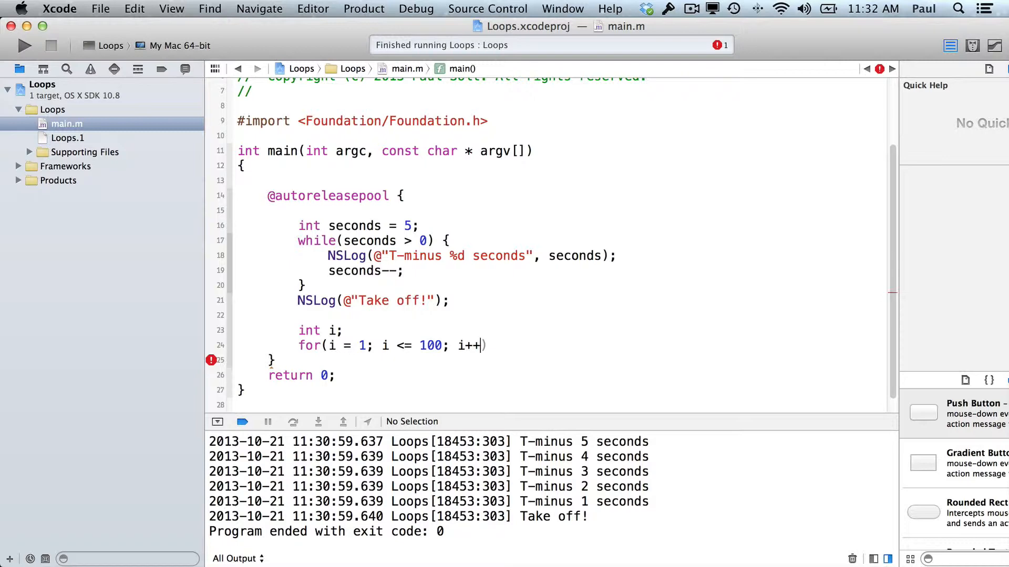
- In the for loop body, log "i = %d" with i
{"action": "type", "text": "{"}
{"action": "type", "text": "NS"}
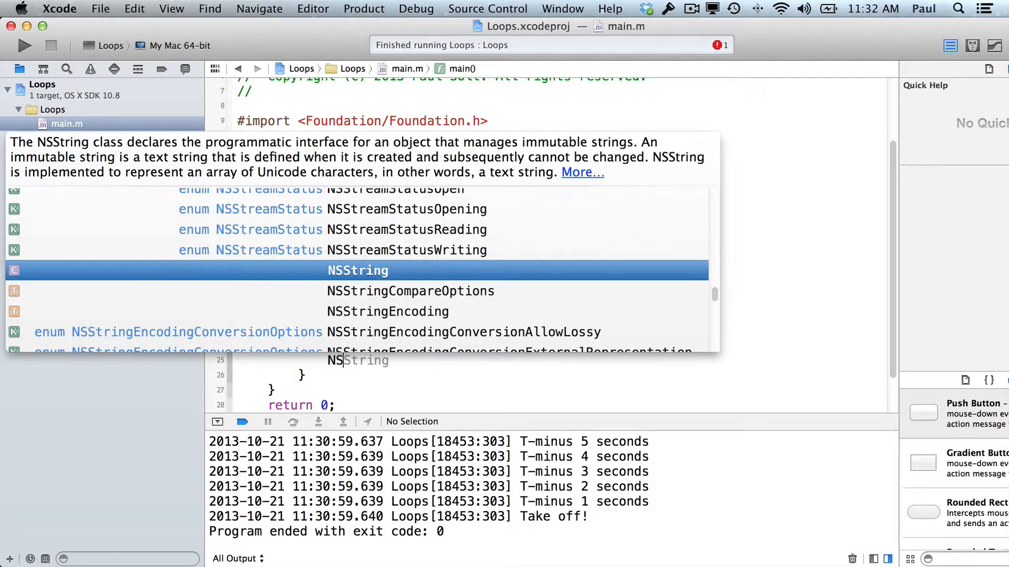
{"action": "key", "text": "Escape"}
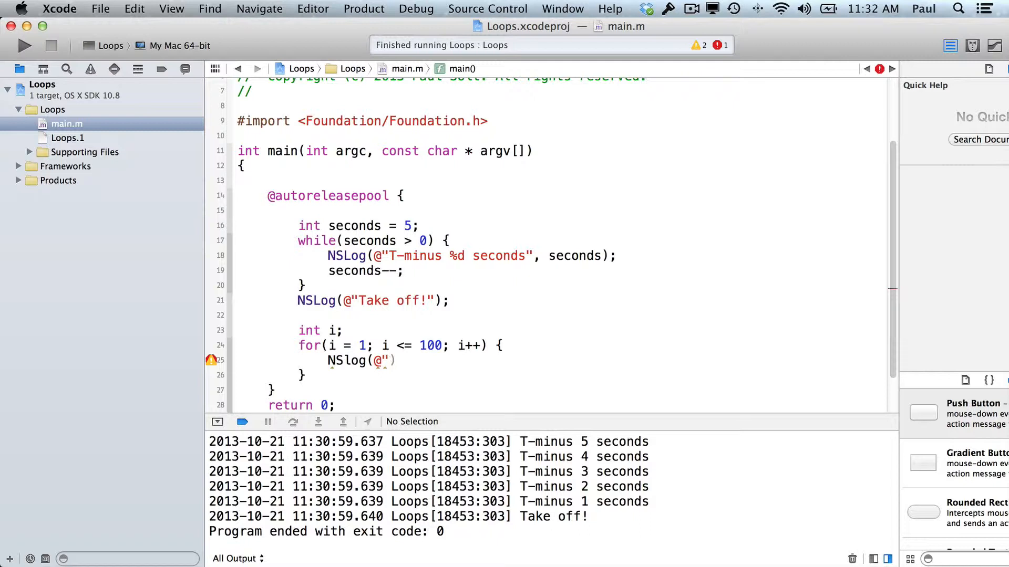
{"action": "type", "text": "i = %d\""}
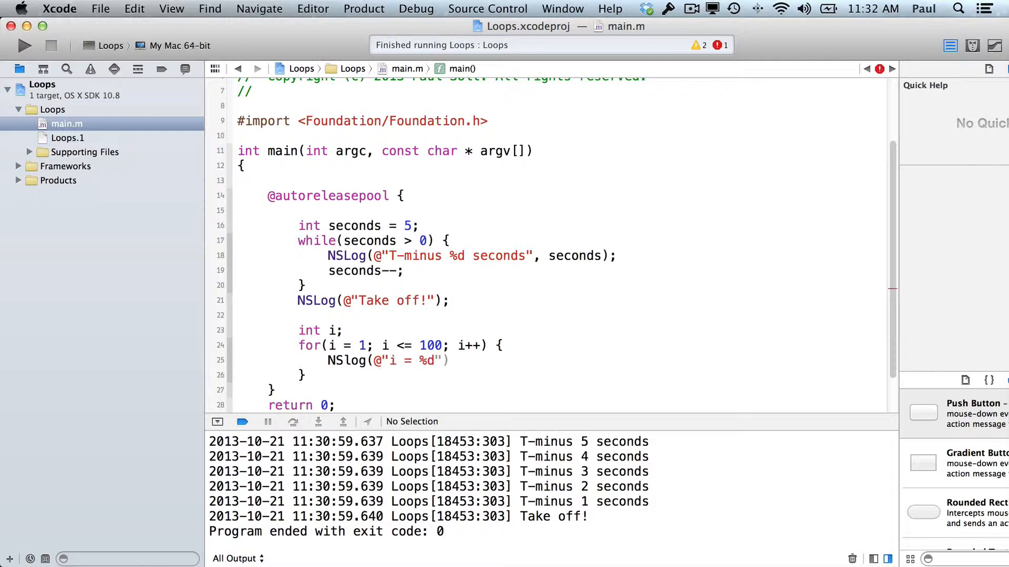
{"action": "type", "text": ", i);"}
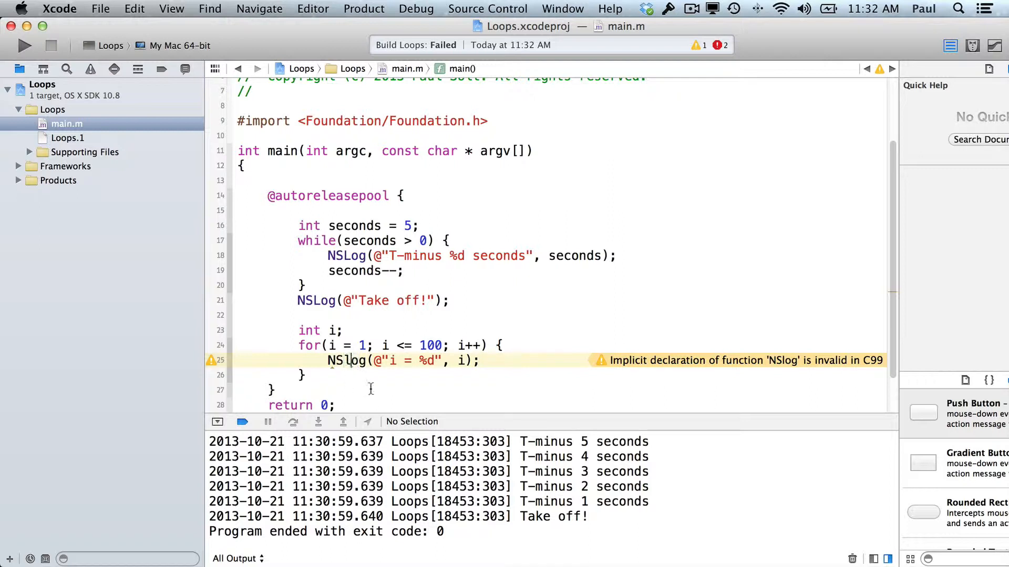
- Correct NSlog to NSLog, run, and scroll through the logged i values
{"action": "key", "text": "Backspace"}
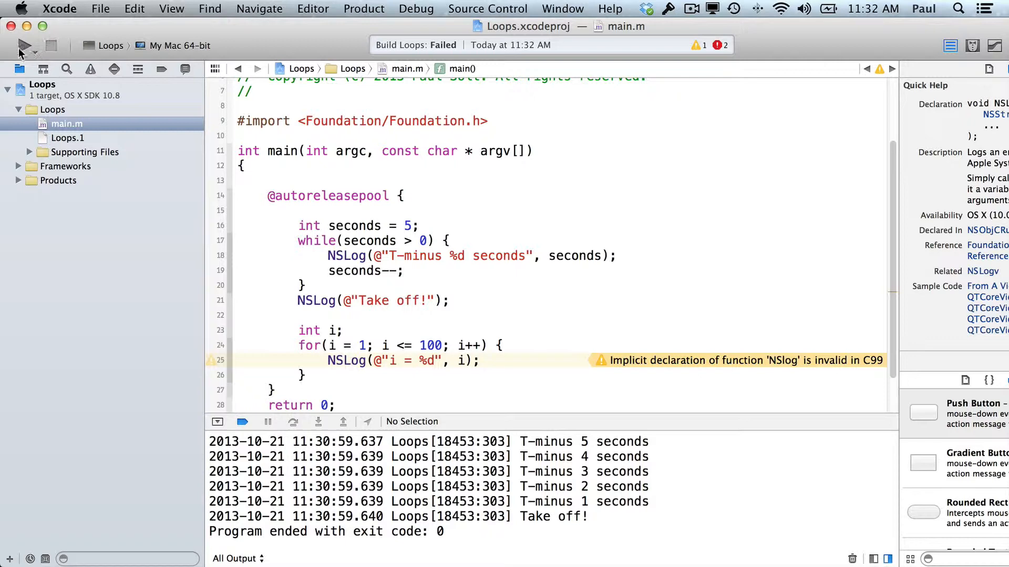
{"action": "left_click", "coordinate": [23, 45]}
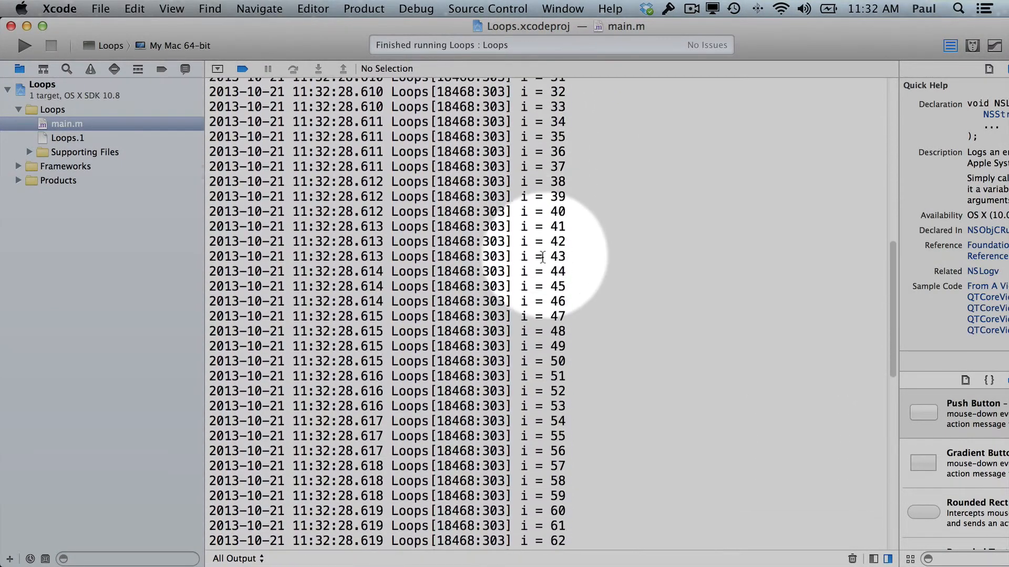
{"action": "scroll", "scroll_direction": "down", "scroll_amount": 3}
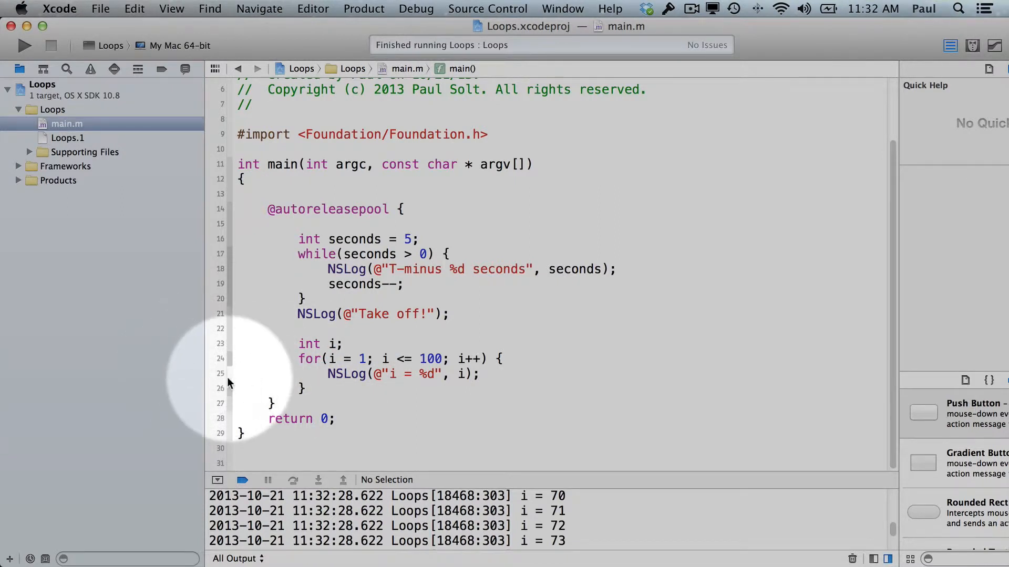
- Set a breakpoint on line 25, run, and Step Over until i = 1 and i = 2 log
{"action": "left_click", "coordinate": [220, 374]}
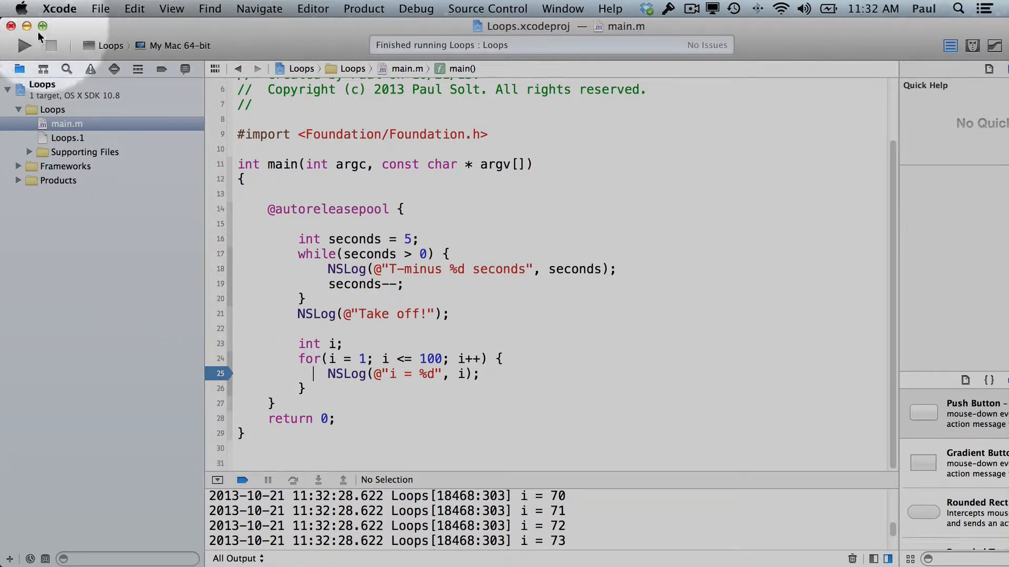
{"action": "left_click", "coordinate": [23, 45]}
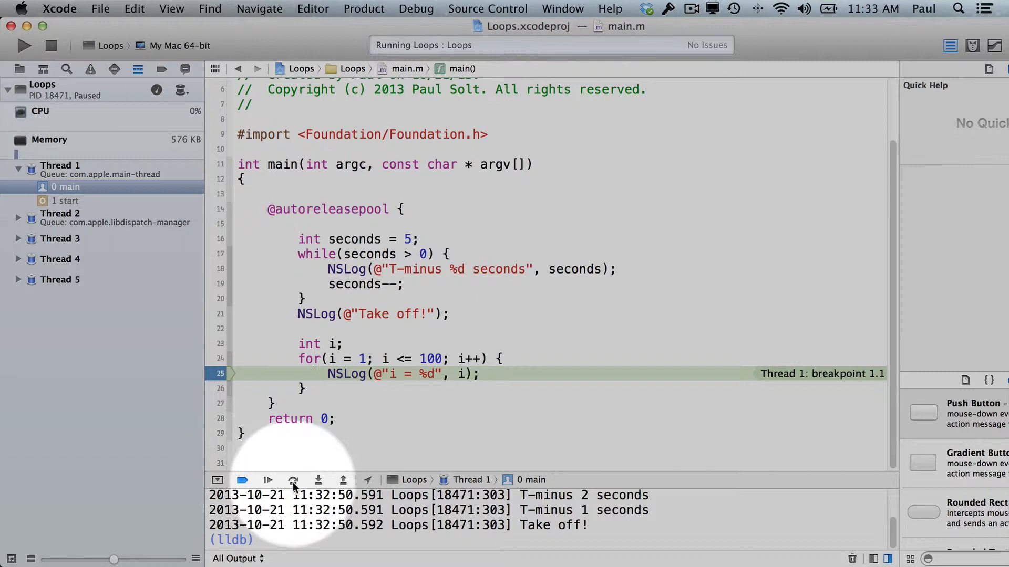
{"action": "left_click", "coordinate": [293, 480]}
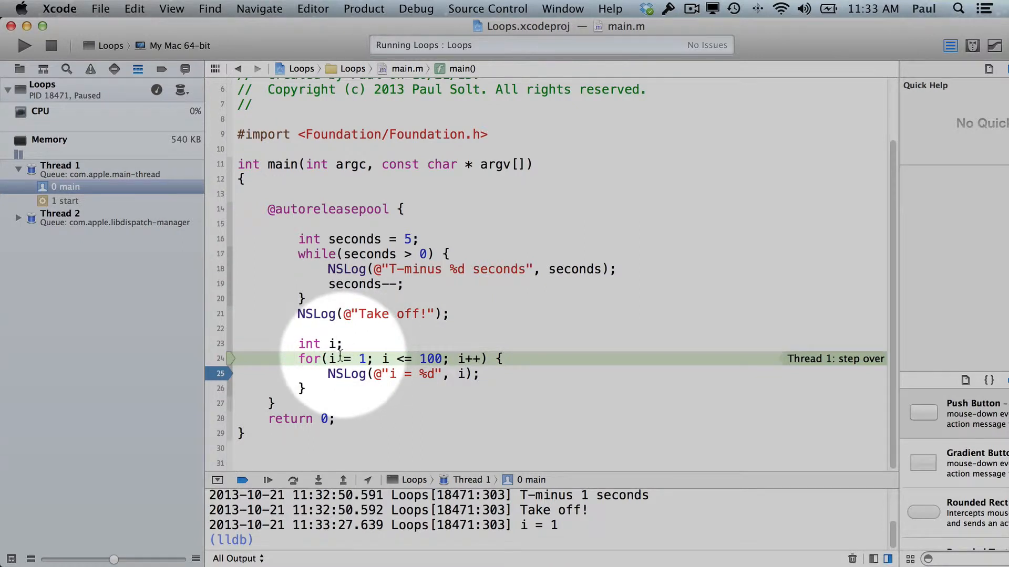
{"action": "mouse_move", "coordinate": [332, 359]}
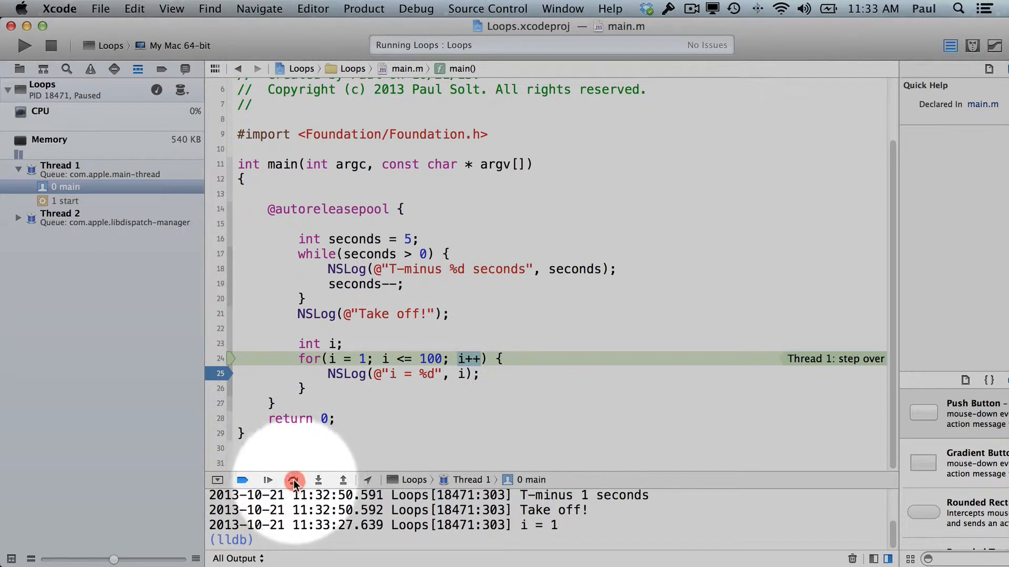
{"action": "left_click", "coordinate": [292, 480]}
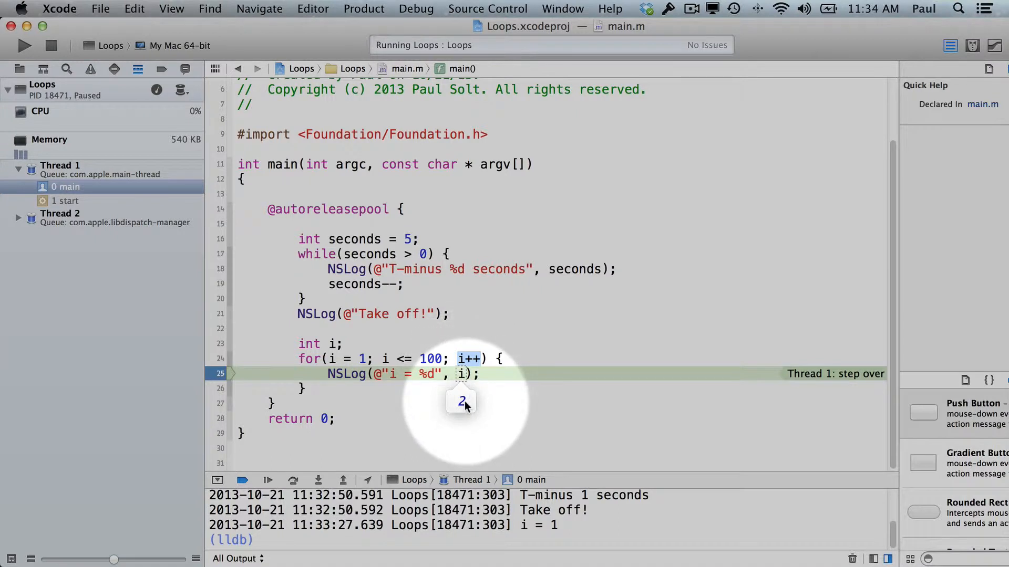
{"action": "left_click", "coordinate": [293, 480]}
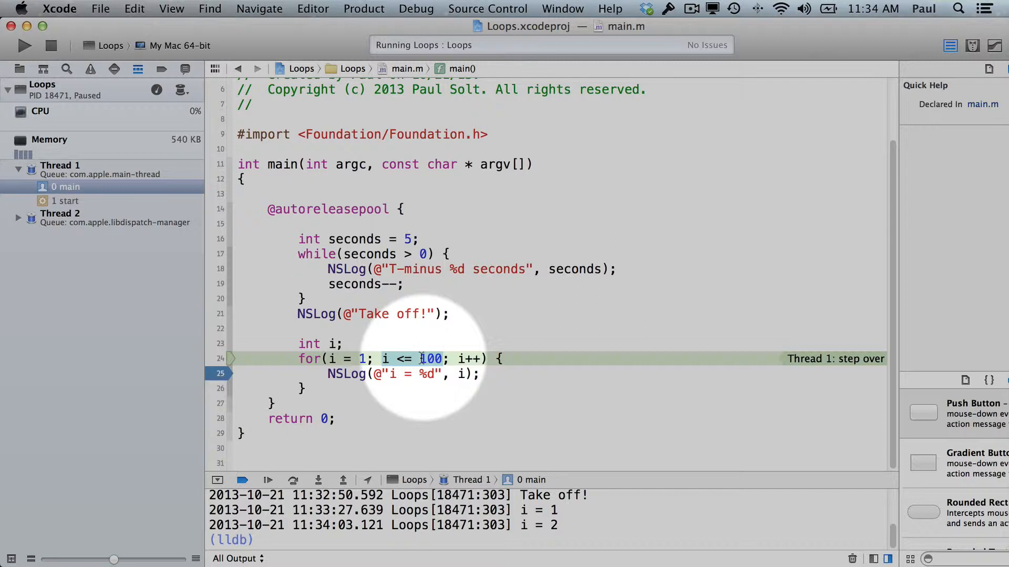
{"action": "mouse_move", "coordinate": [422, 356]}
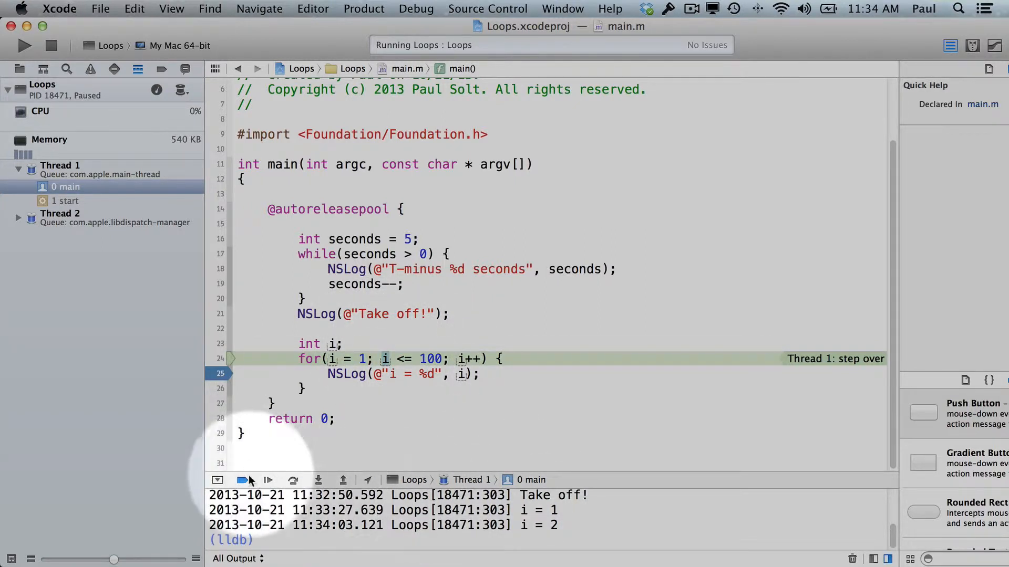
- Keep stepping the for loop until the console logs i = 7, then select the logging line
{"action": "left_click", "coordinate": [266, 480]}
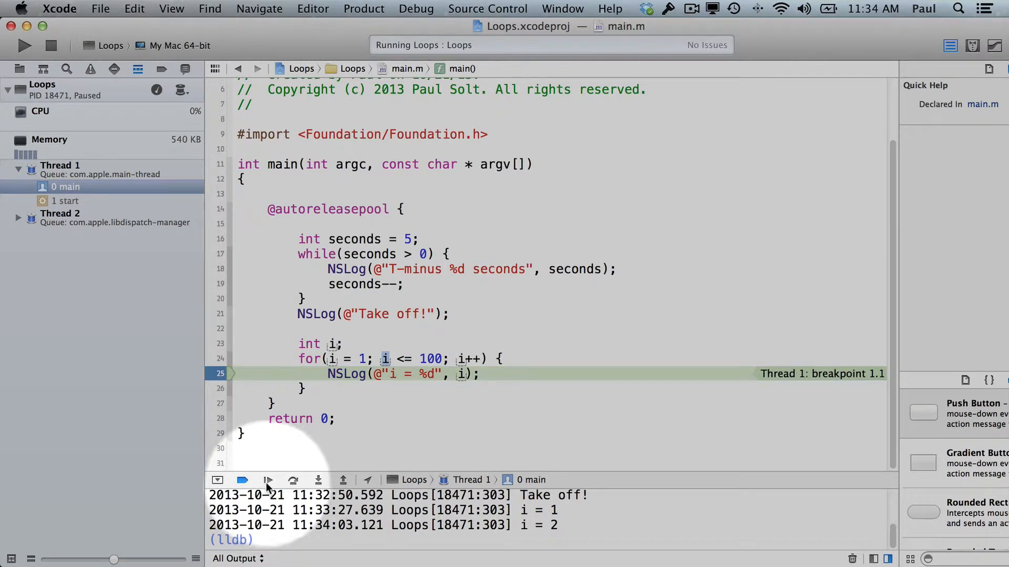
{"action": "left_click", "coordinate": [267, 480]}
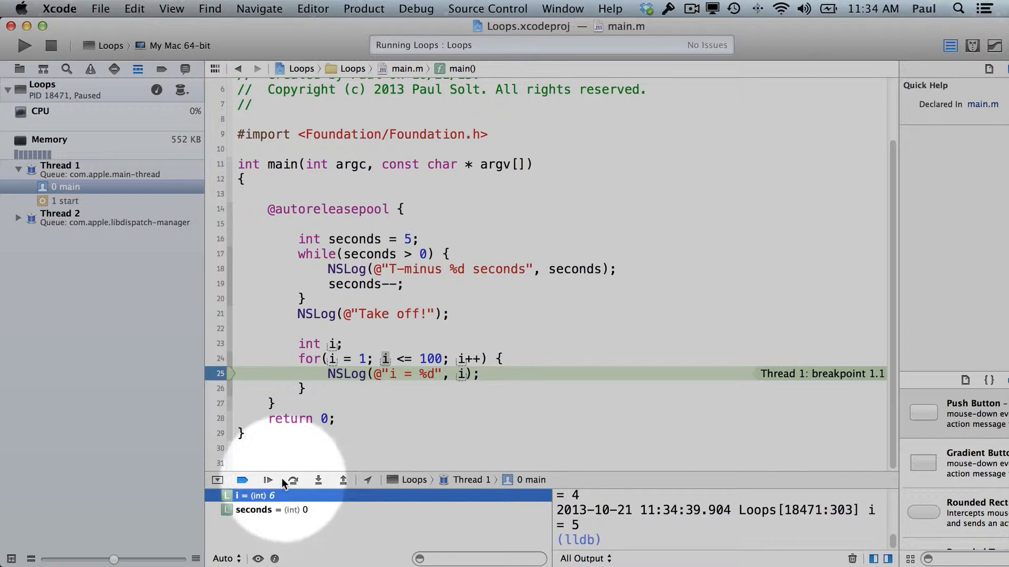
{"action": "left_click", "coordinate": [267, 479]}
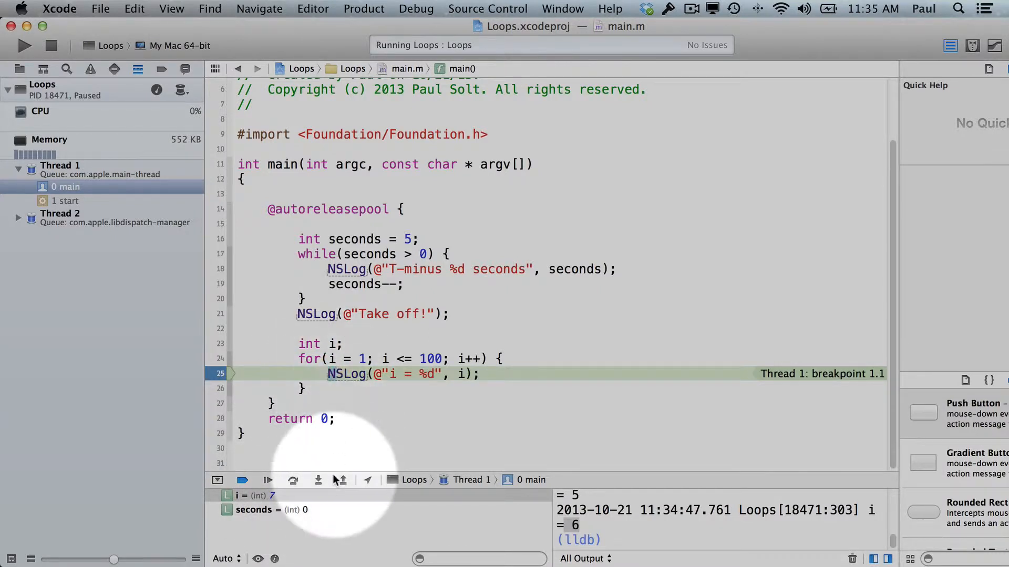
{"action": "left_click", "coordinate": [293, 479]}
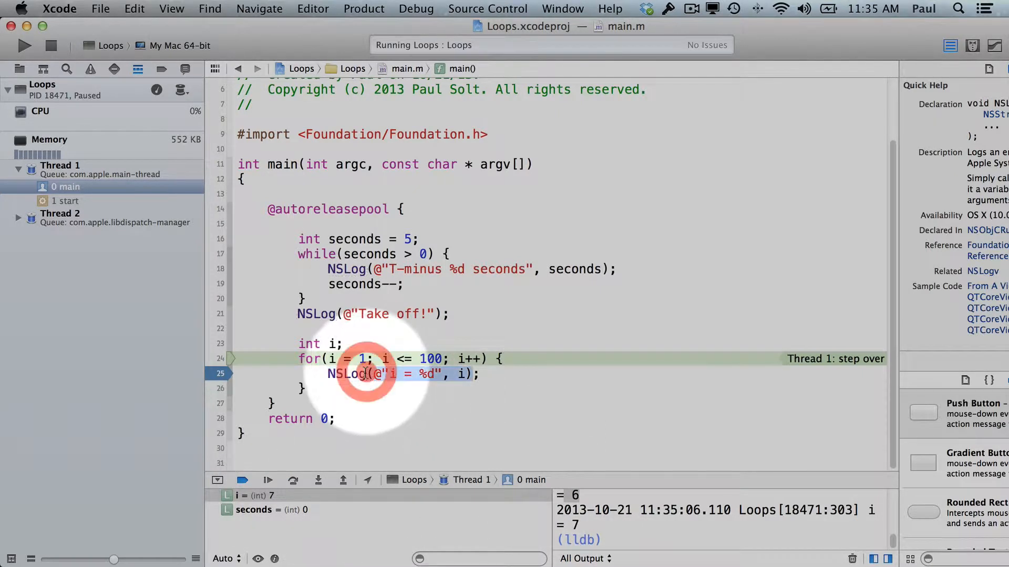
{"action": "left_click", "coordinate": [367, 373]}
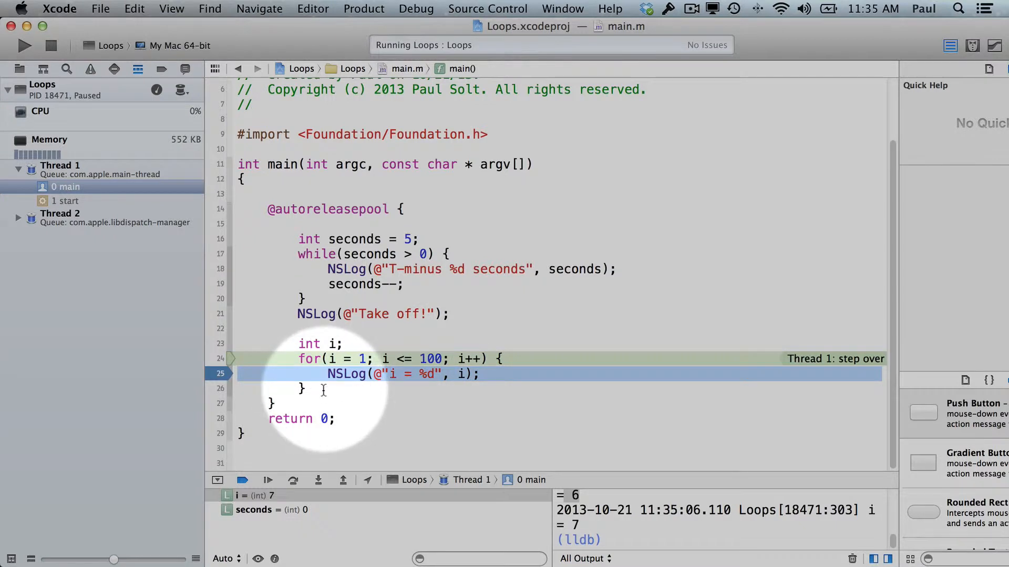
{"action": "mouse_move", "coordinate": [320, 386]}
{"action": "type", "text": "NS"}
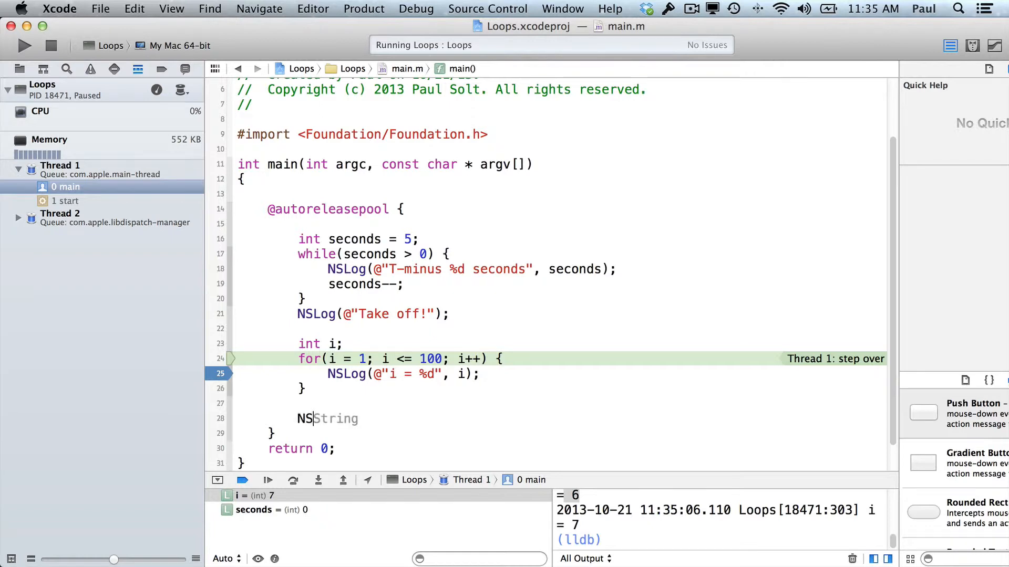
- Add NSLog(@"Even or Odd"); below the first loop
{"action": "type", "text": "log(@\""}
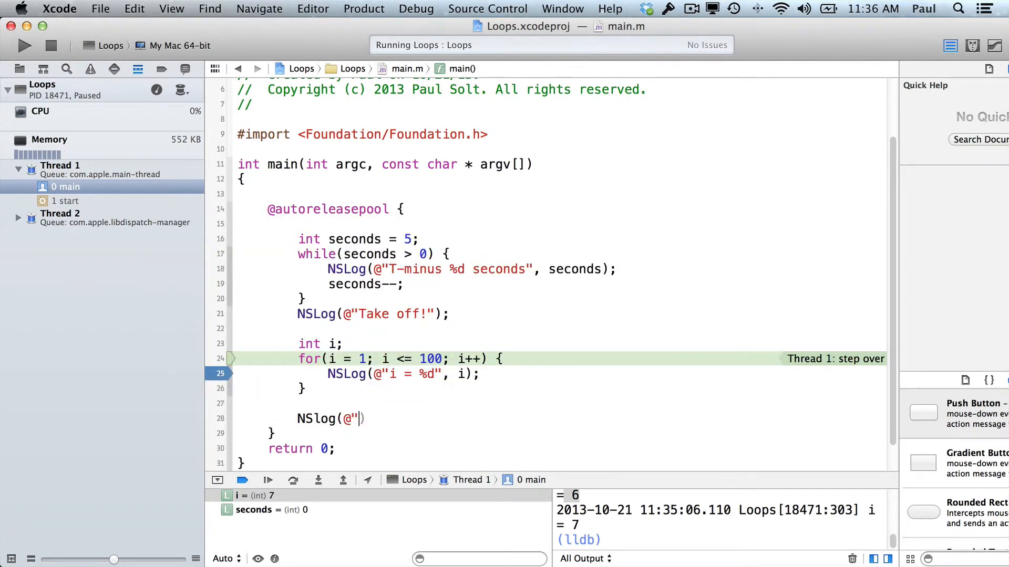
{"action": "key", "text": "backspace"}
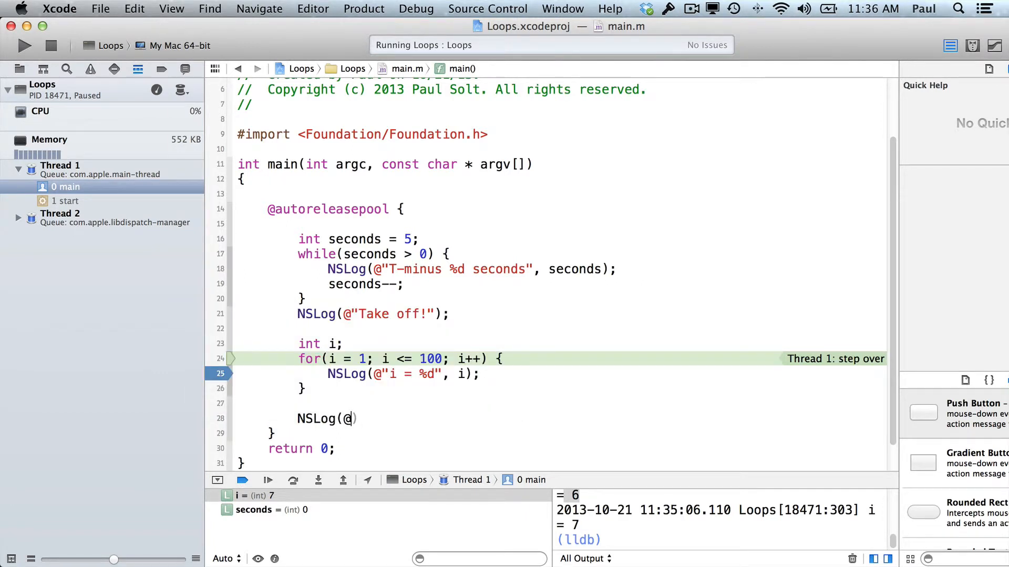
{"action": "type", "text": "\""}
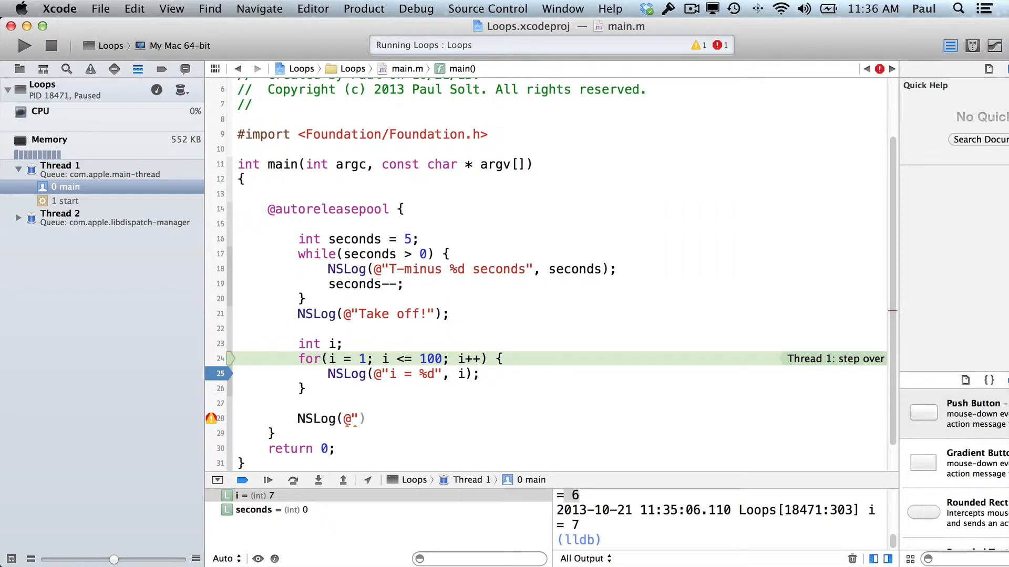
{"action": "type", "text": "Even or"}
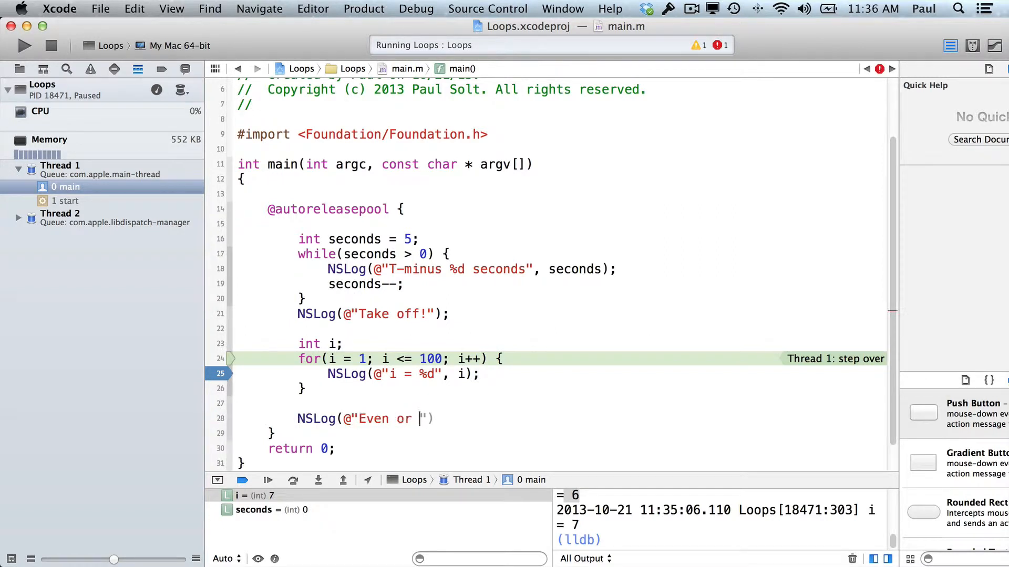
{"action": "type", "text": "Odd\");"}
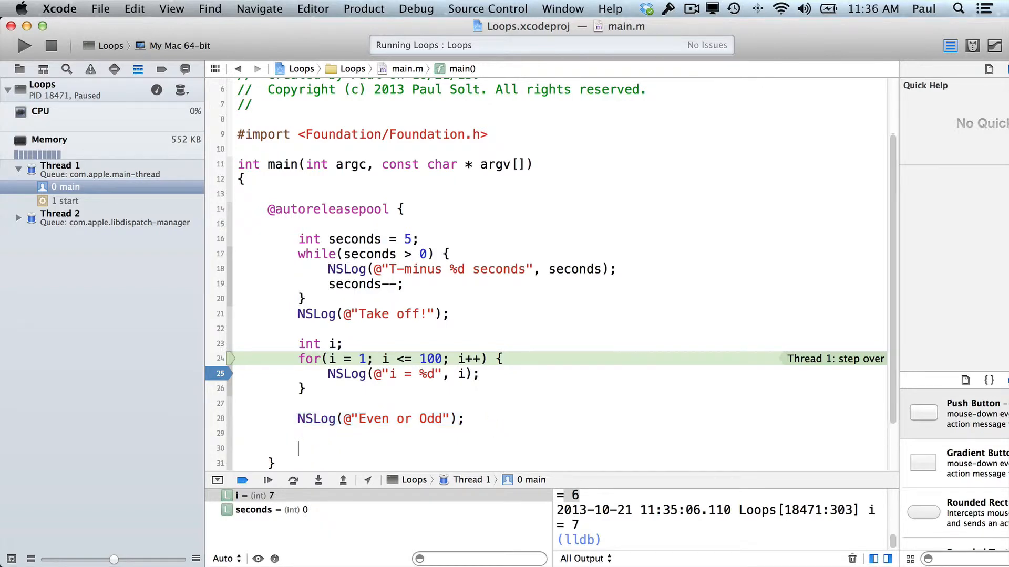
- Start a second for loop running i from 1 to 100
{"action": "type", "text": "for("}
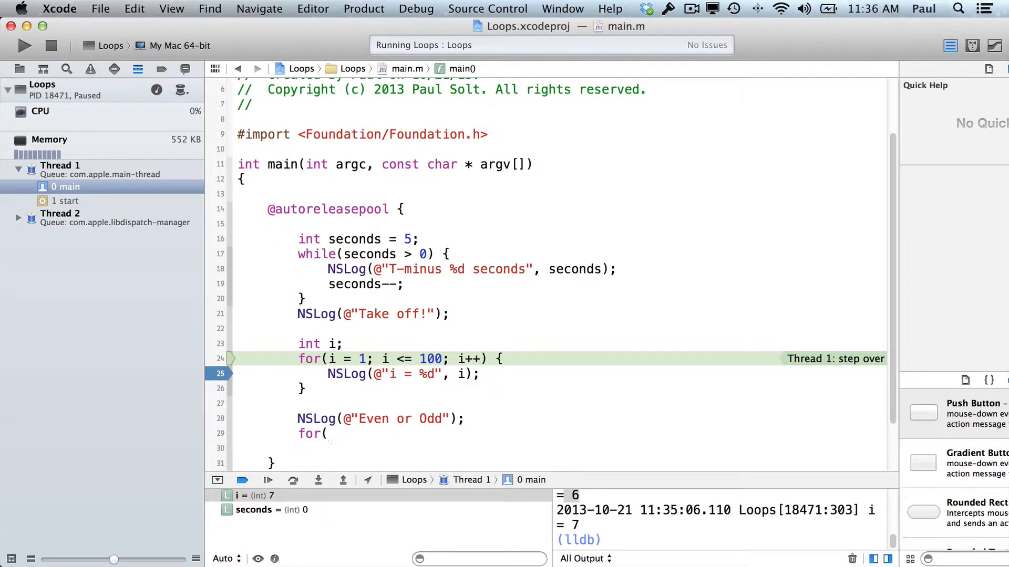
{"action": "type", "text": "i = 1; i"}
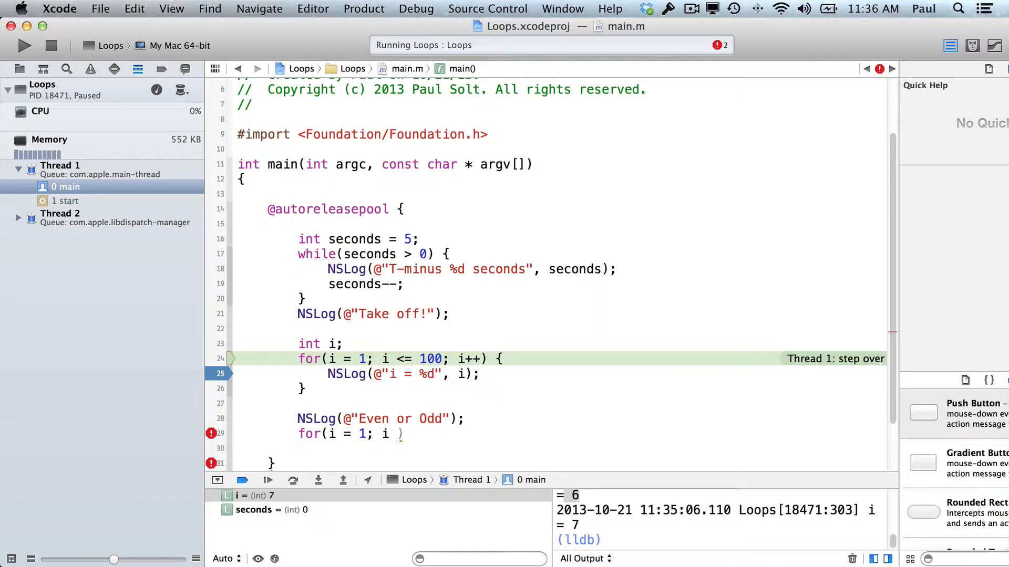
{"action": "type", "text": "<= 100;"}
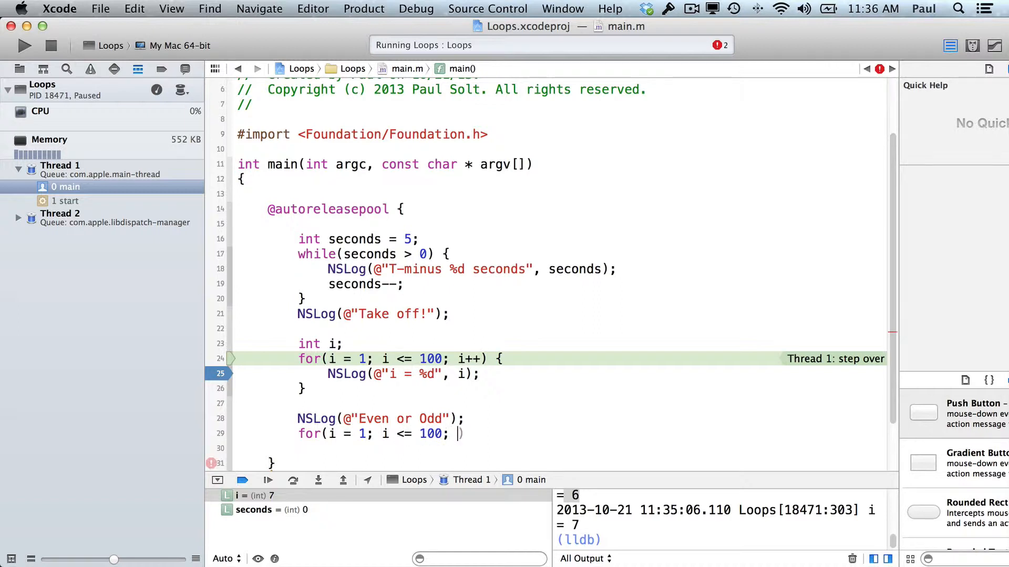
{"action": "type", "text": "i++"}
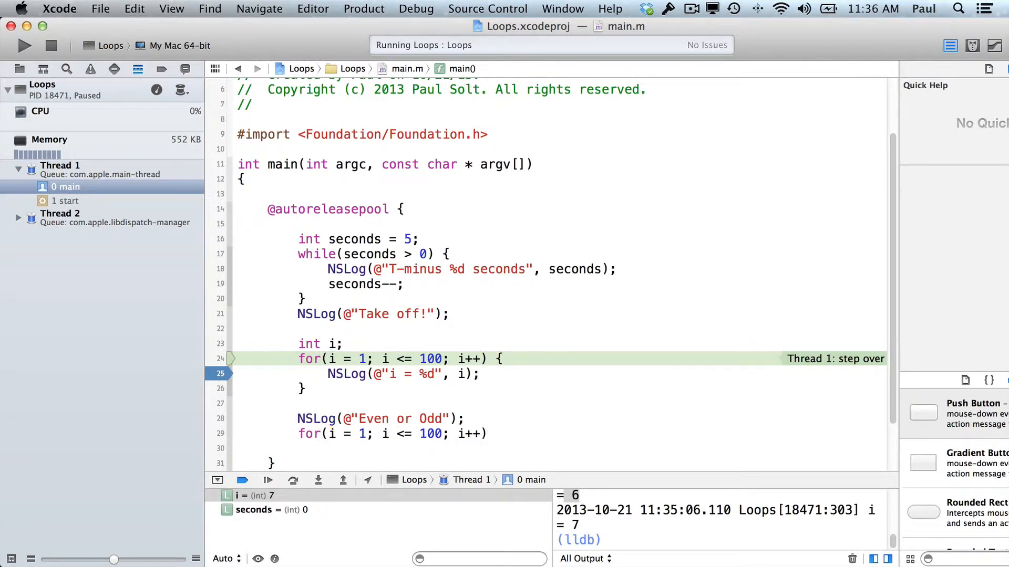
{"action": "type", "text": "{"}
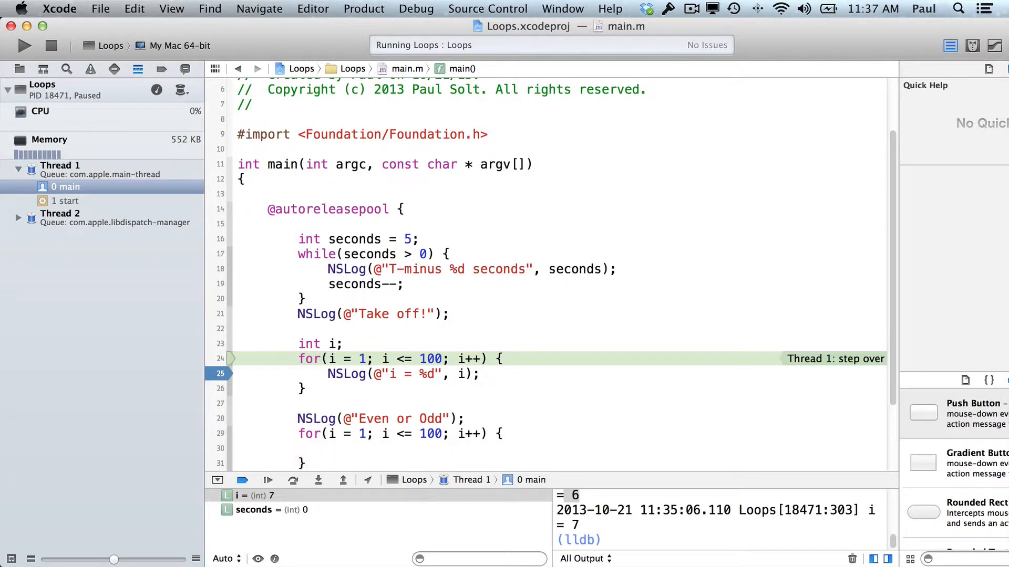
- Inside the new loop, begin an if block testing 0 == i % 2
{"action": "left_click", "coordinate": [328, 450]}
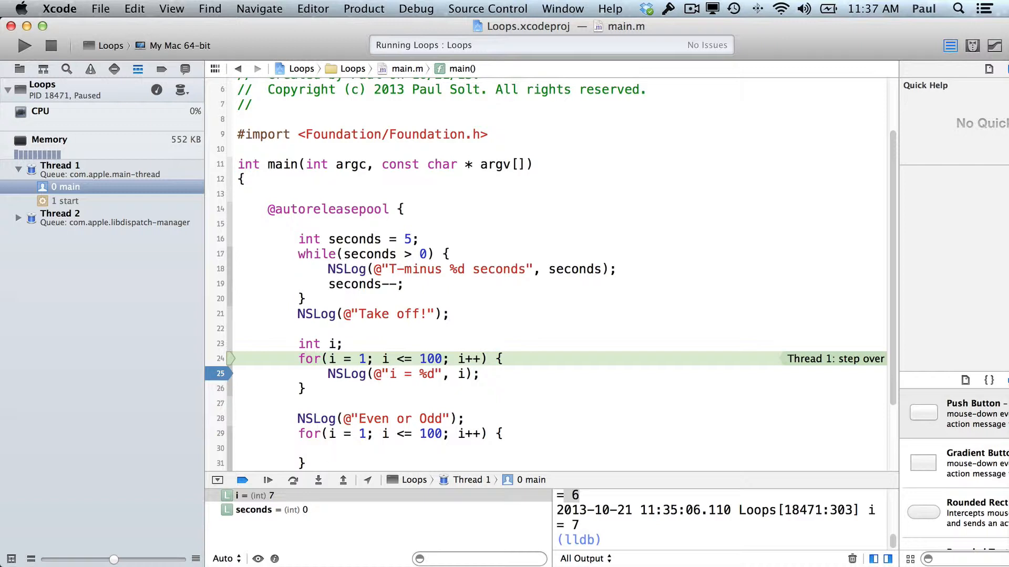
{"action": "type", "text": "if("}
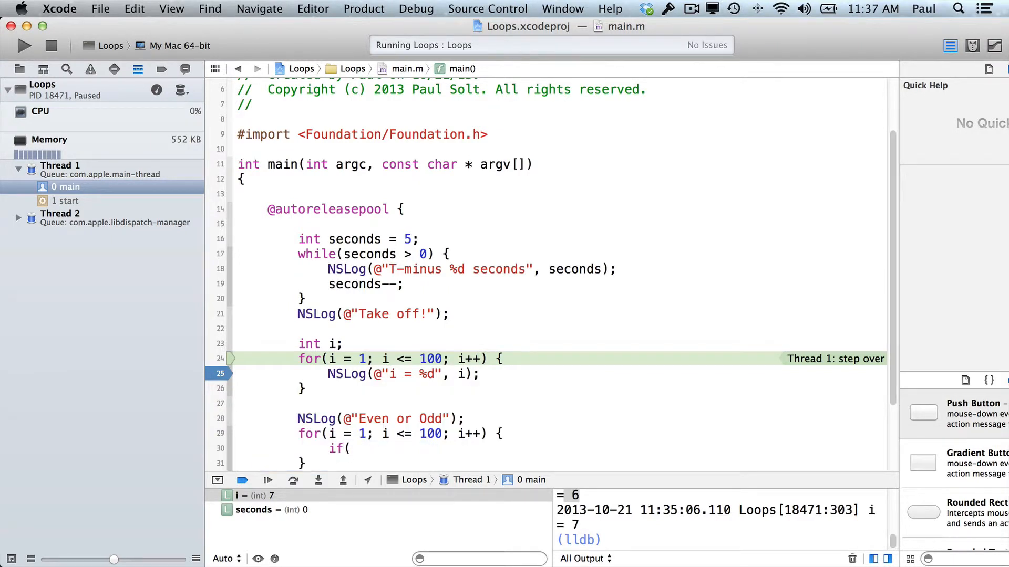
{"action": "type", "text": "0 == i"}
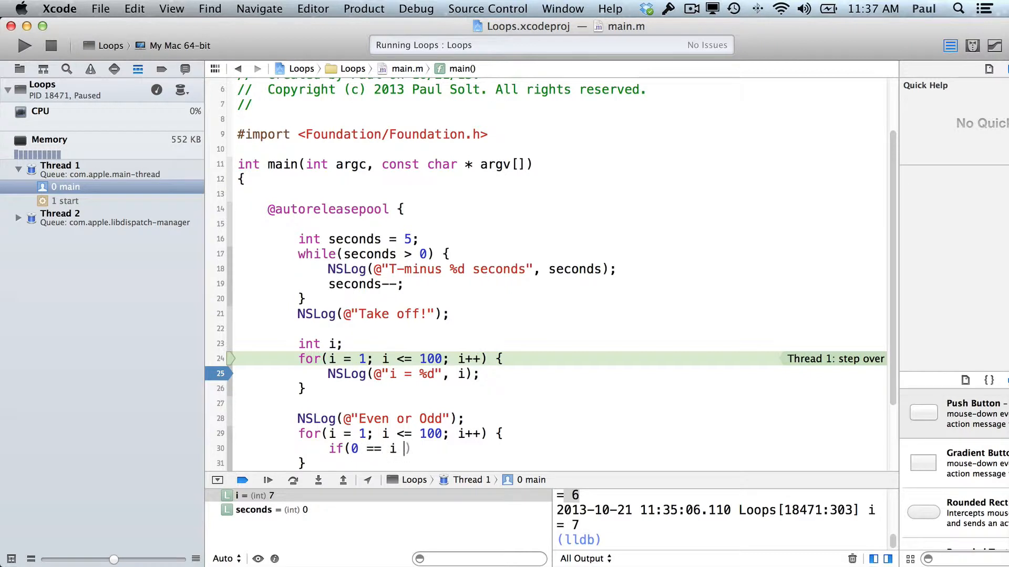
{"action": "type", "text": "% 2)"}
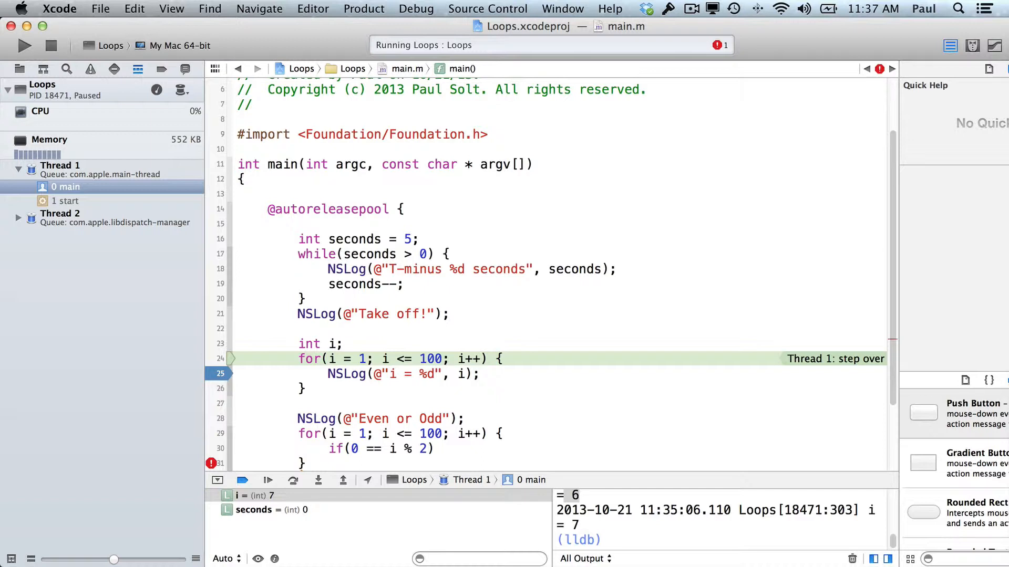
{"action": "left_click", "coordinate": [442, 448]}
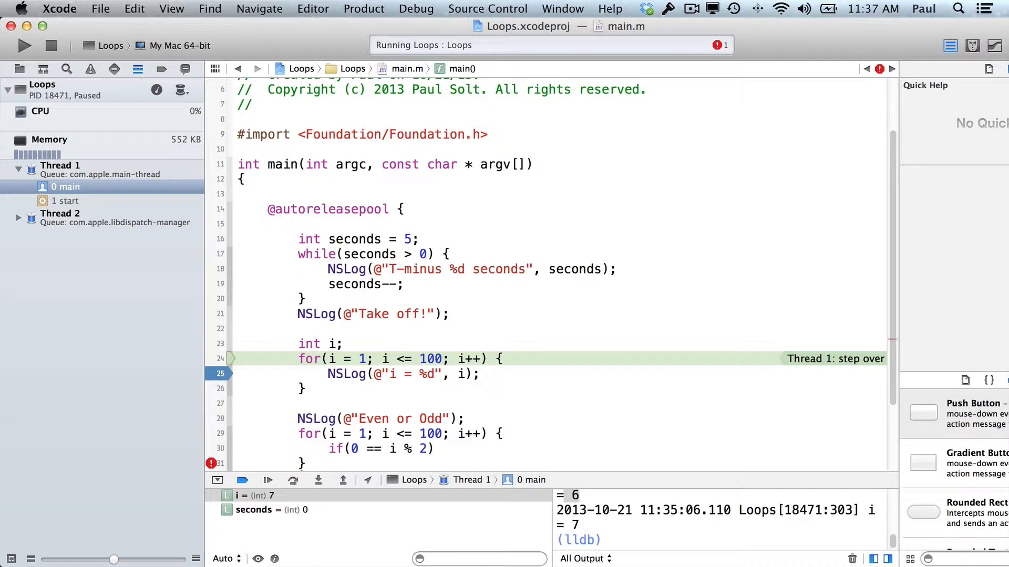
{"action": "left_click", "coordinate": [442, 448]}
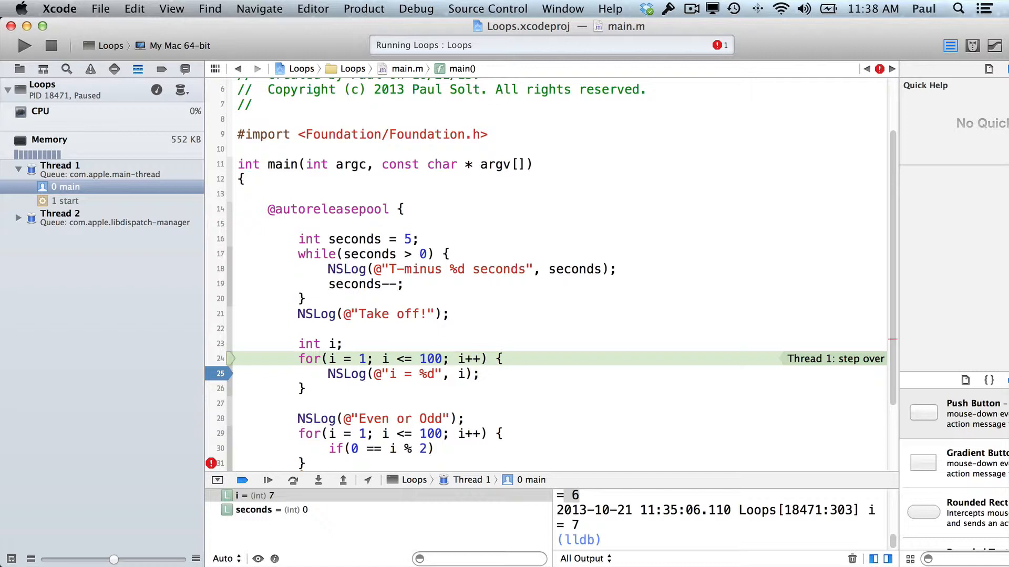
{"action": "left_click", "coordinate": [442, 448]}
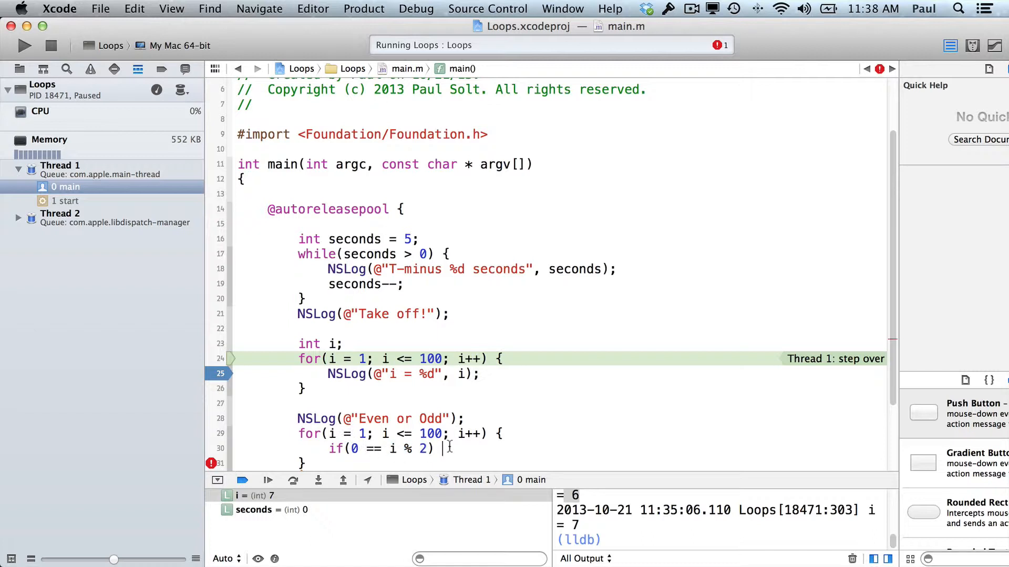
{"action": "type", "text": "{"}
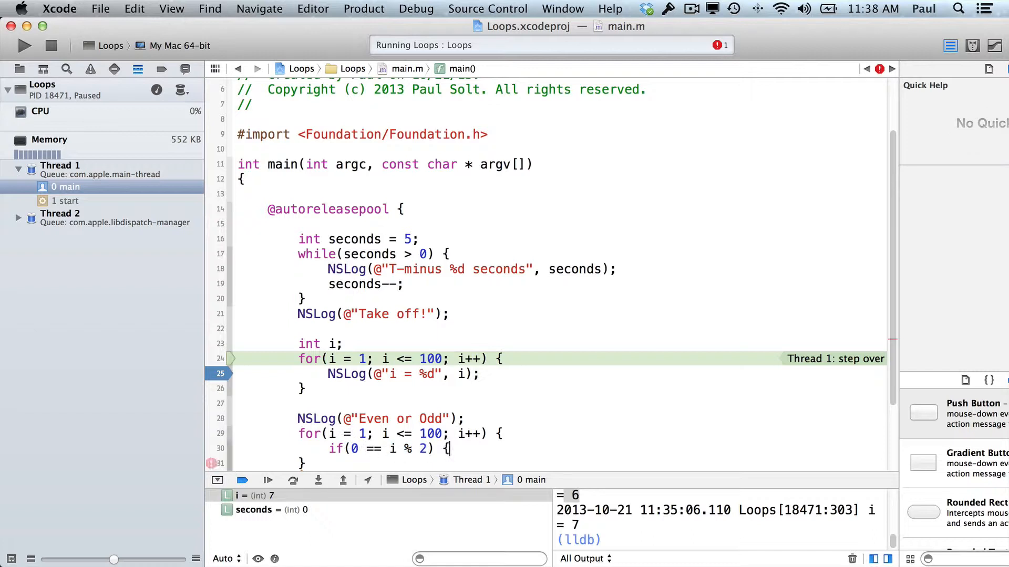
- Add continue inside the if with a comment explaining it ends that loop iteration
{"action": "type", "text": "continue;"}
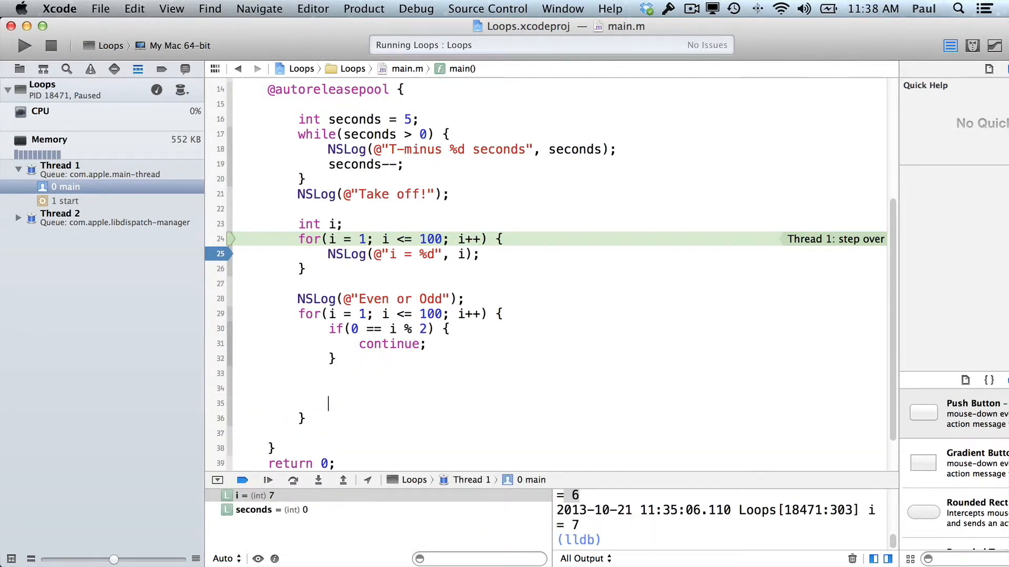
{"action": "type", "text": "// continue jumps to the en"}
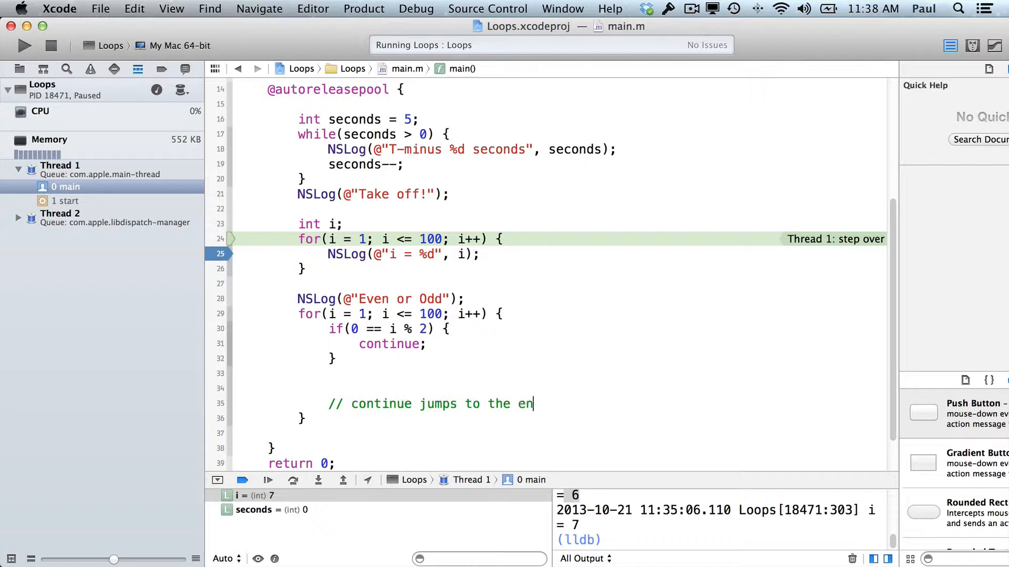
{"action": "type", "text": "d of the loop"}
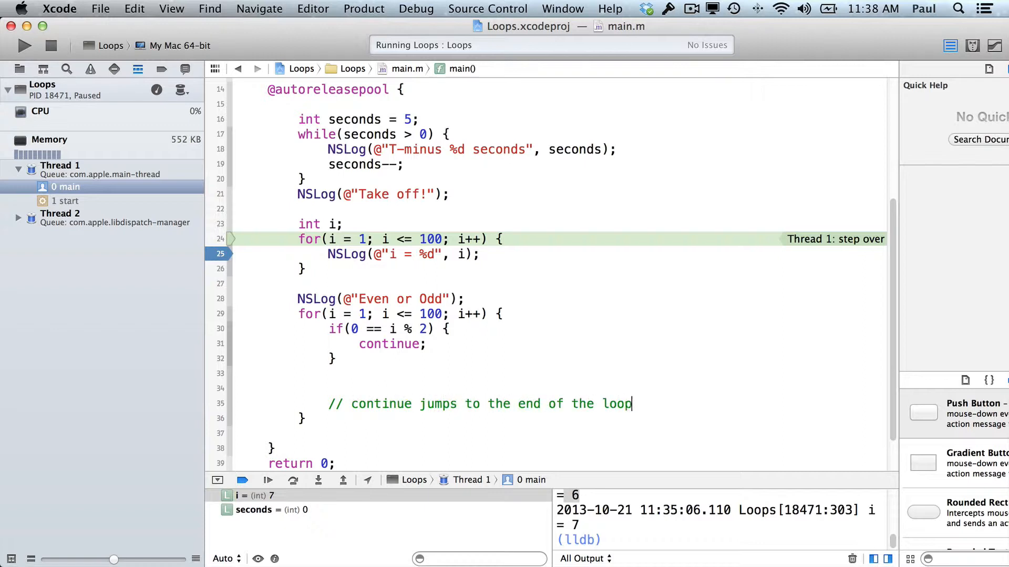
{"action": "type", "text": ", but doesn't exit loo"}
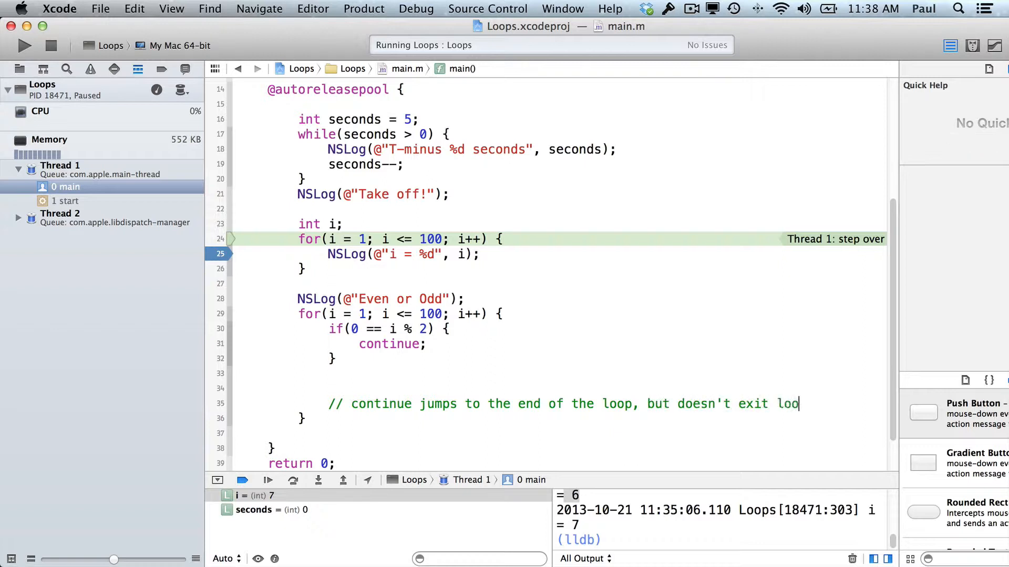
{"action": "type", "text": "p"}
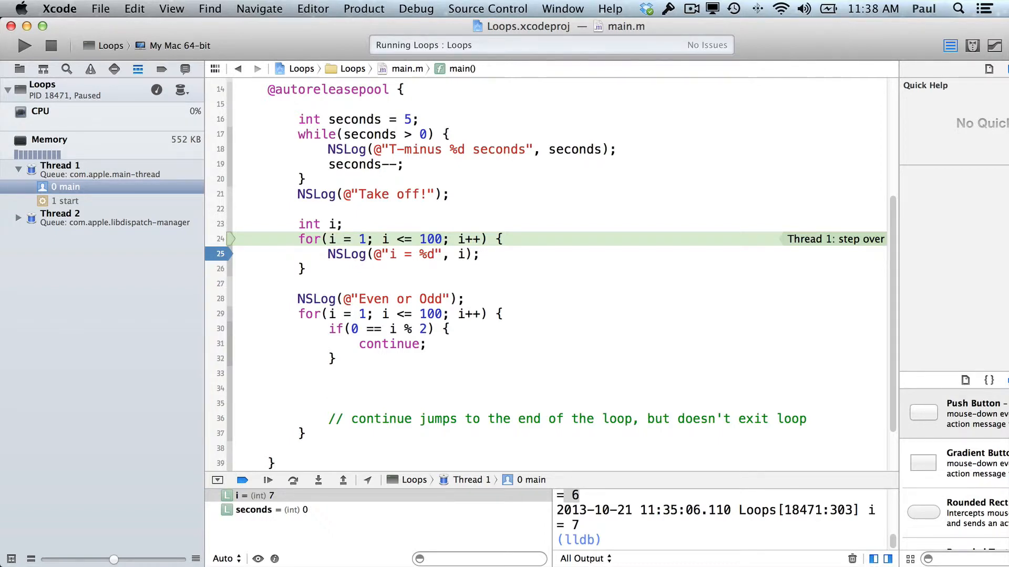
- Log i with NSLog(@"%d", i); after the if block
{"action": "type", "text": "NSLog(@\""}
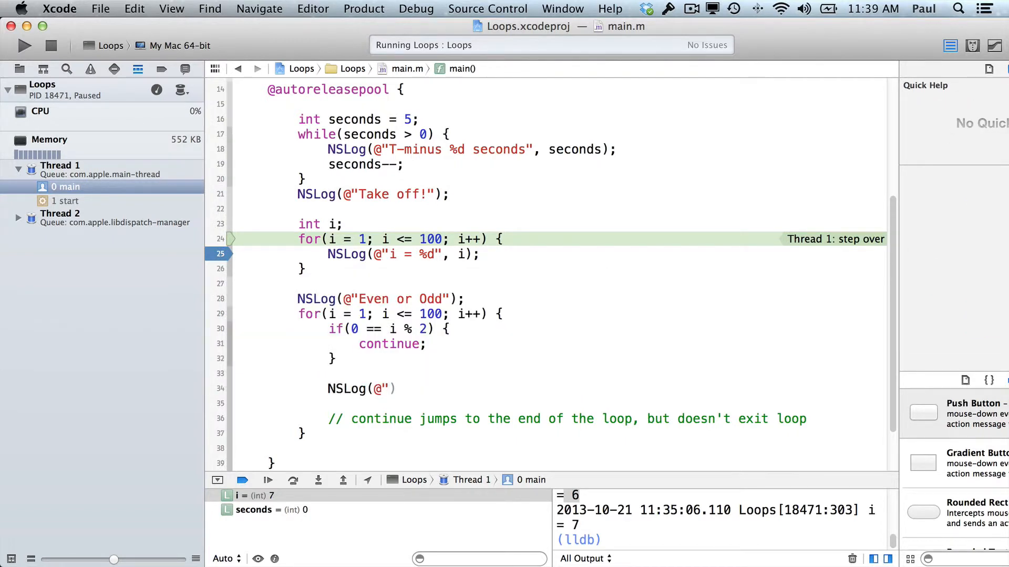
{"action": "type", "text": "%d"}
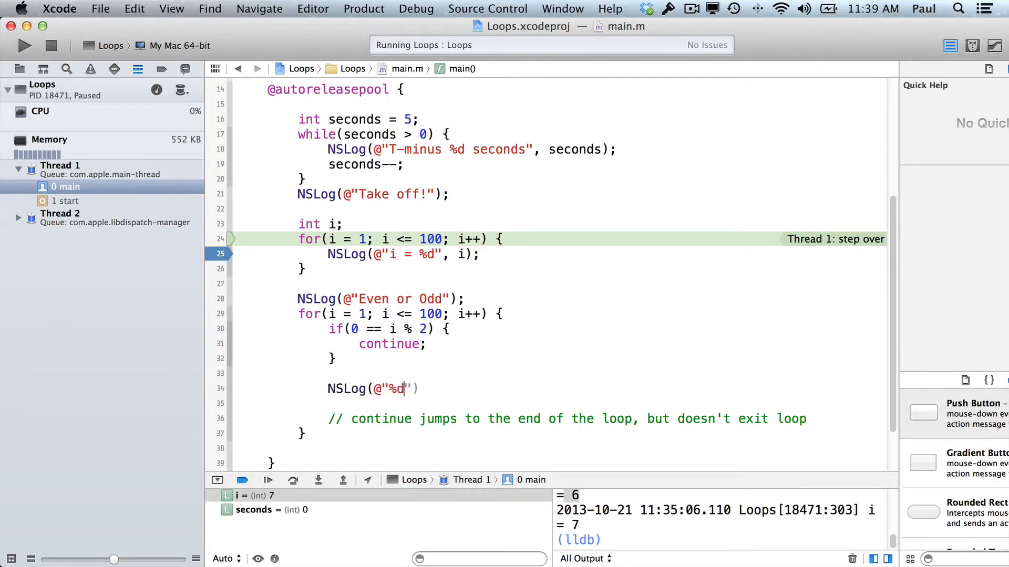
{"action": "type", "text": ", i);"}
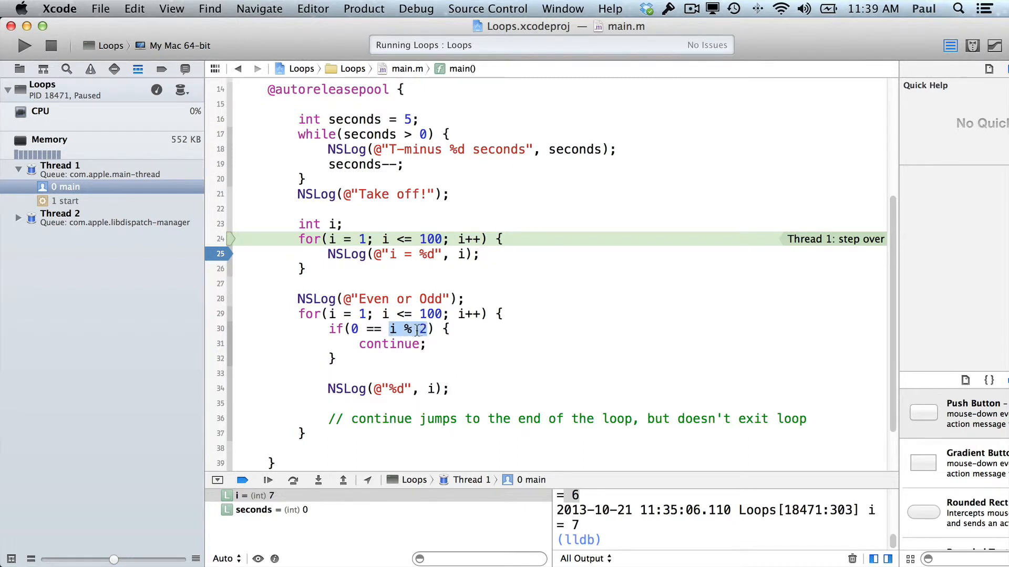
- Run Loops and resume past the line 25 breakpoint until the program finishes
{"action": "left_click", "coordinate": [392, 329]}
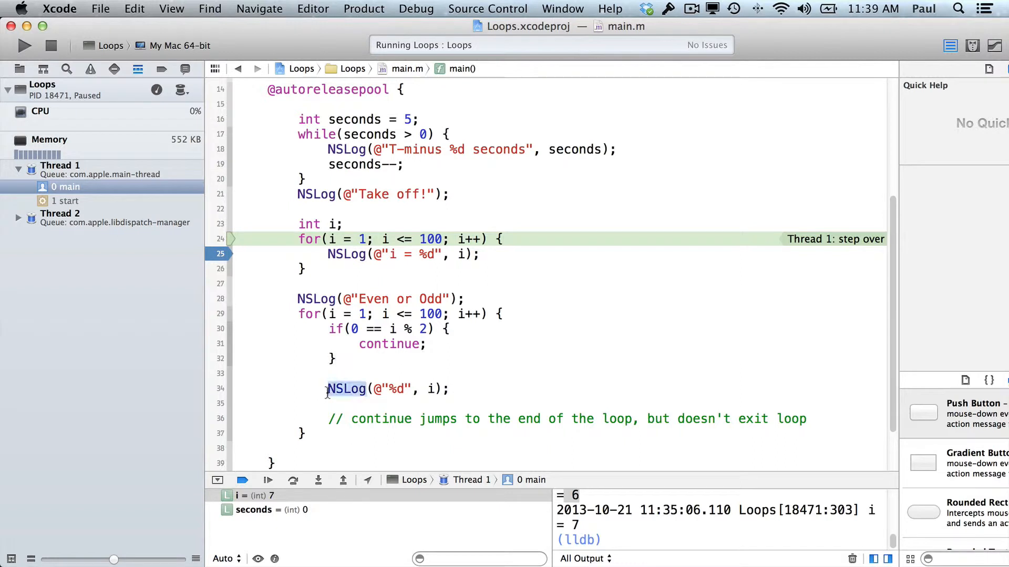
{"action": "mouse_move", "coordinate": [429, 389]}
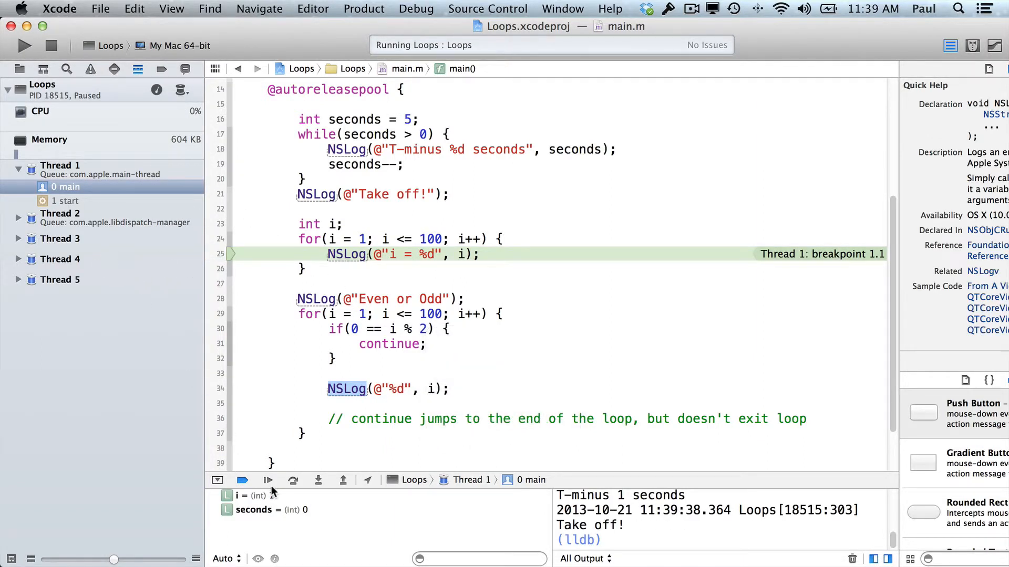
{"action": "mouse_move", "coordinate": [267, 480]}
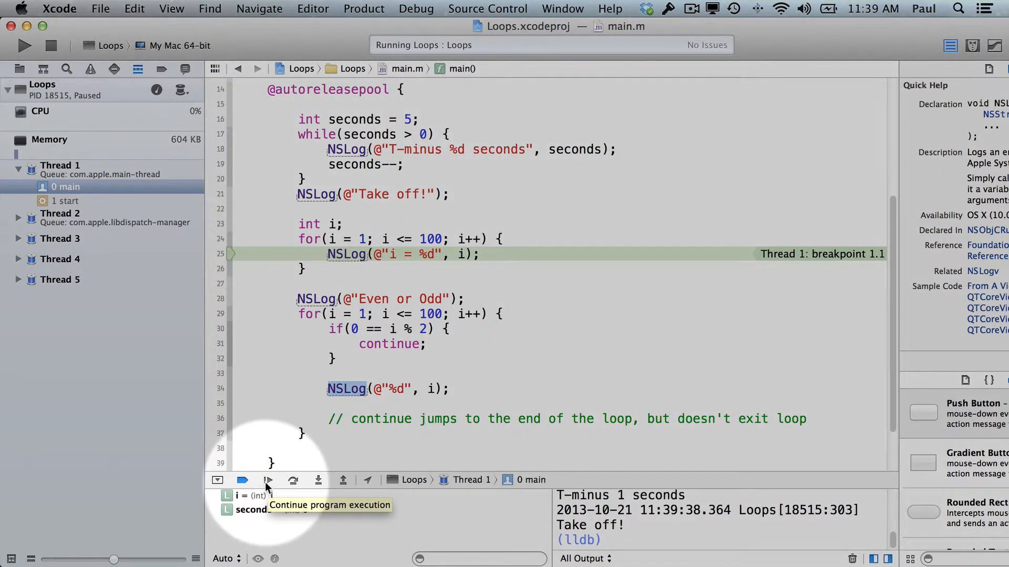
{"action": "left_click", "coordinate": [267, 480]}
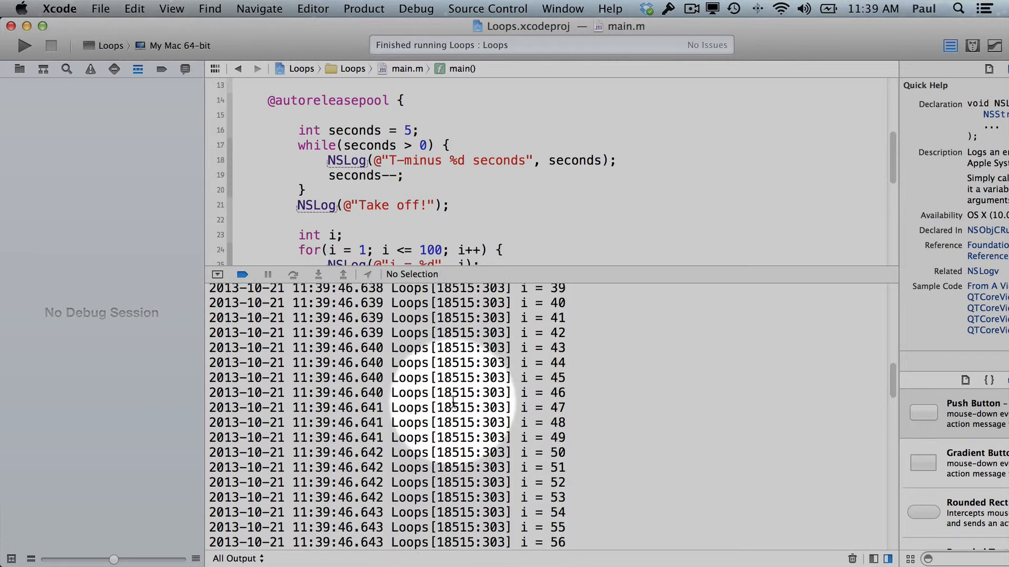
- Change the if condition to 1 == i % 2 and rerun Loops
{"action": "scroll", "scroll_direction": "up", "scroll_amount": 3}
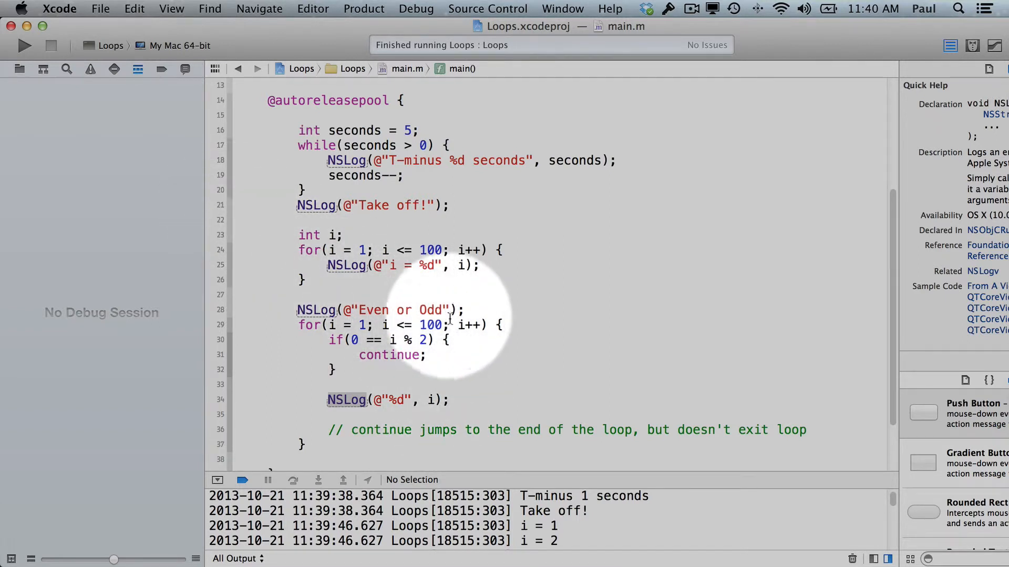
{"action": "mouse_move", "coordinate": [412, 340]}
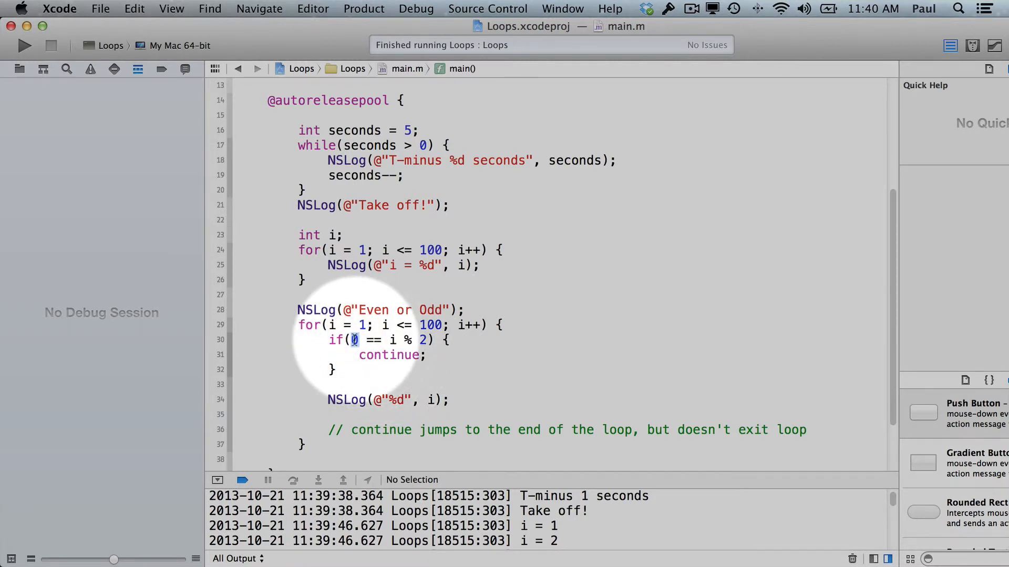
{"action": "type", "text": "1"}
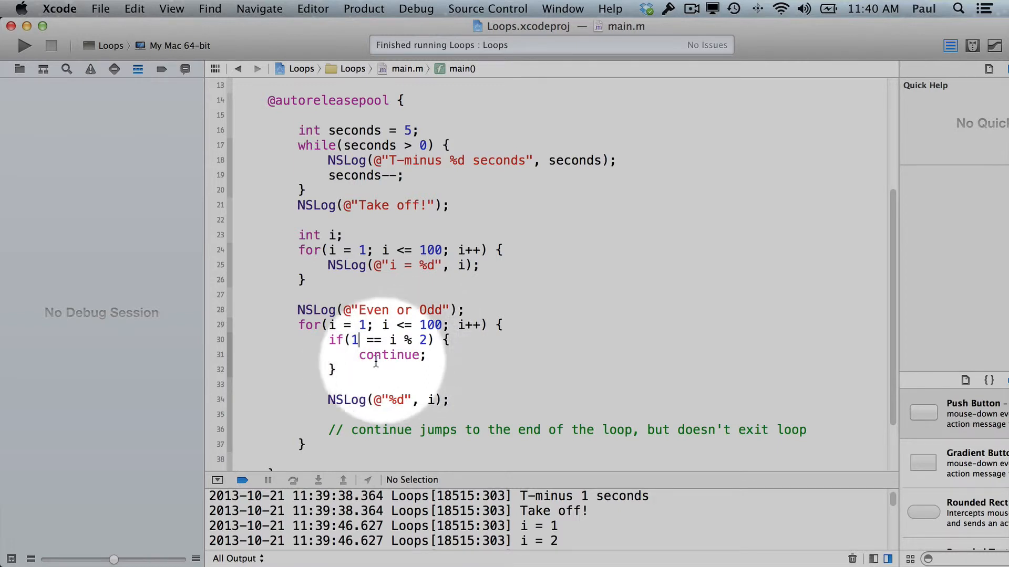
{"action": "left_click", "coordinate": [24, 46]}
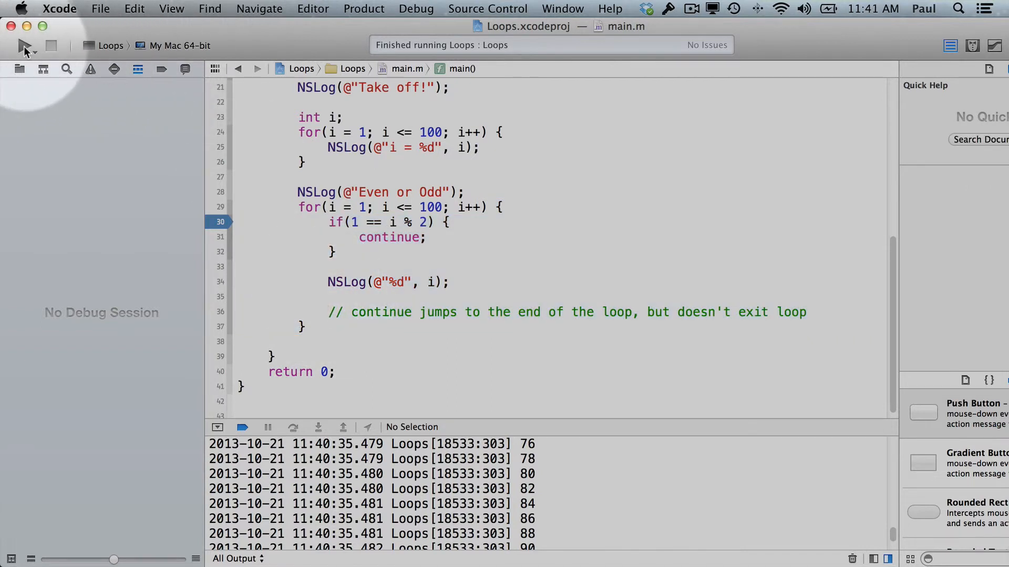
- Step through the loop: i = 1 hits continue, i = 2 reaches the NSLog line
{"action": "left_click", "coordinate": [24, 46]}
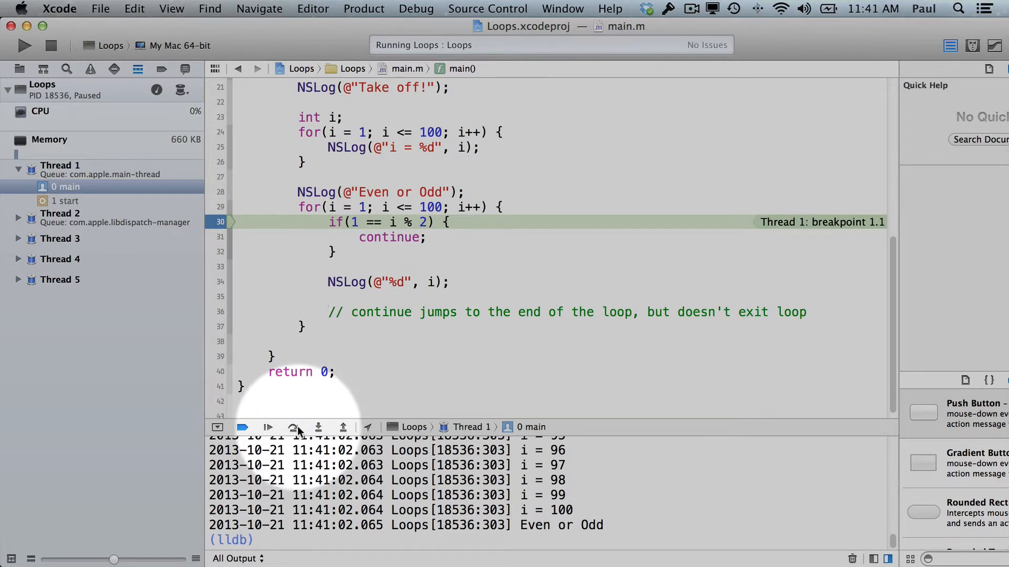
{"action": "mouse_move", "coordinate": [293, 427]}
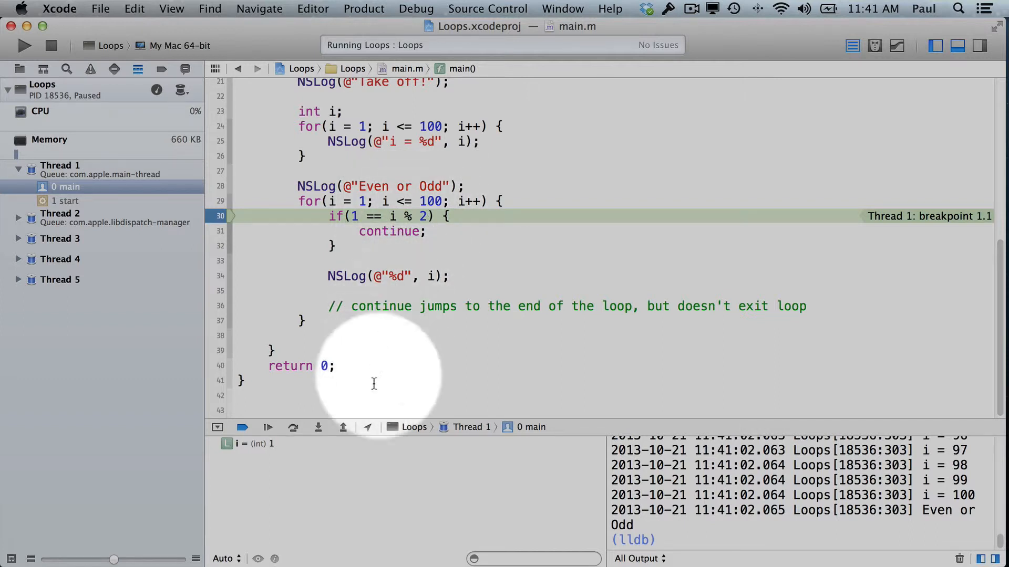
{"action": "left_click", "coordinate": [267, 427]}
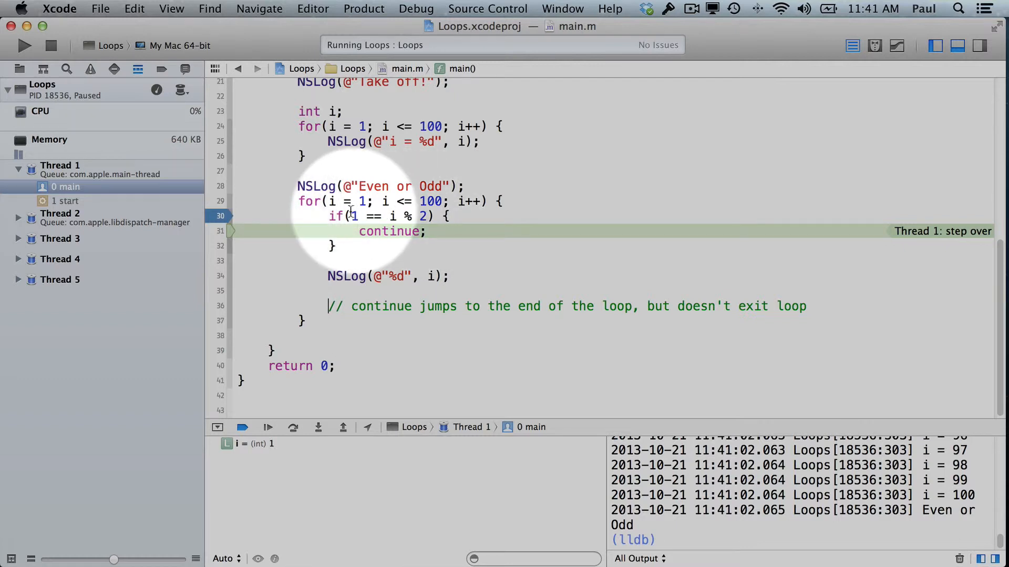
{"action": "mouse_move", "coordinate": [312, 270]}
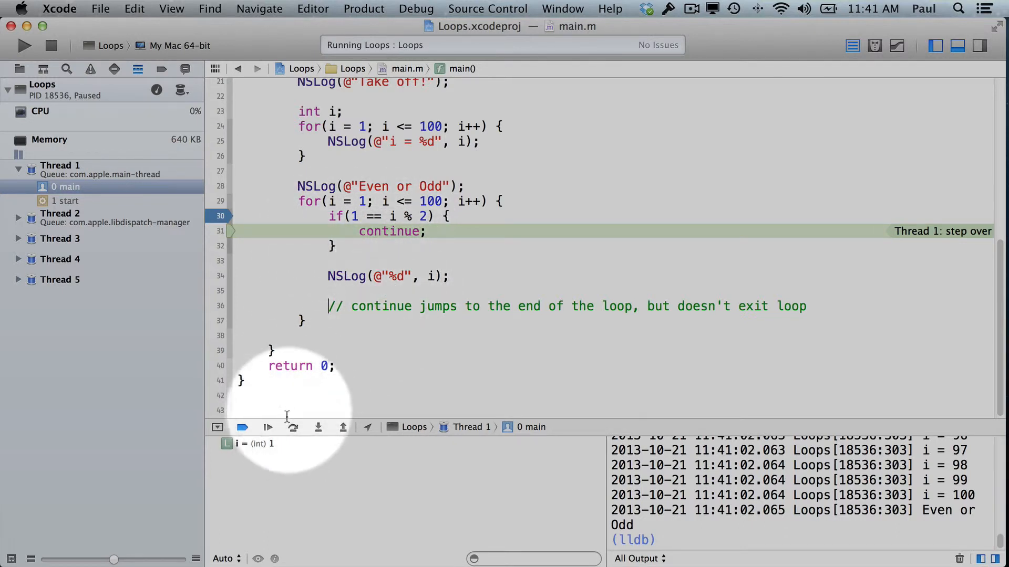
{"action": "left_click", "coordinate": [293, 427]}
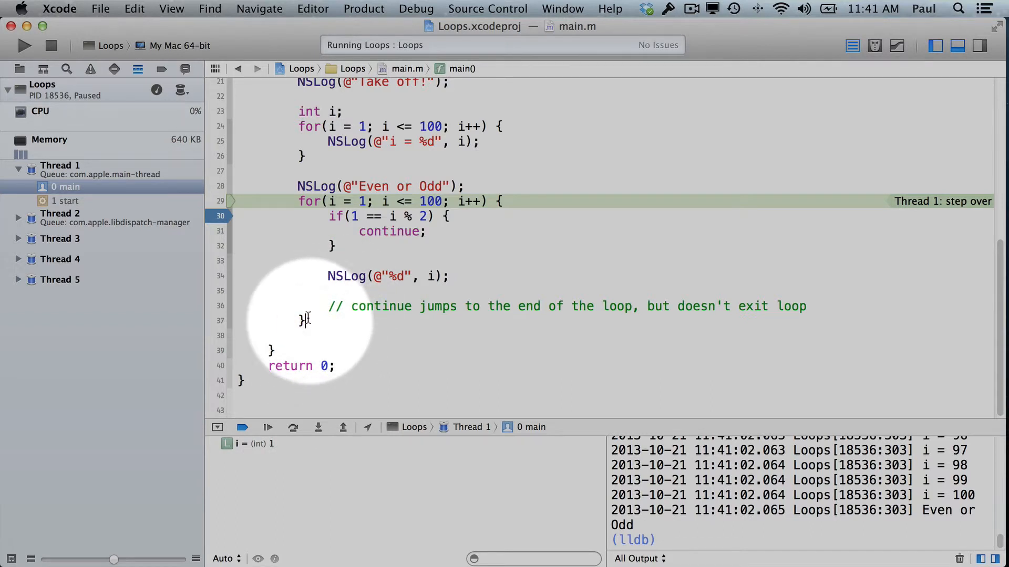
{"action": "mouse_move", "coordinate": [332, 200]}
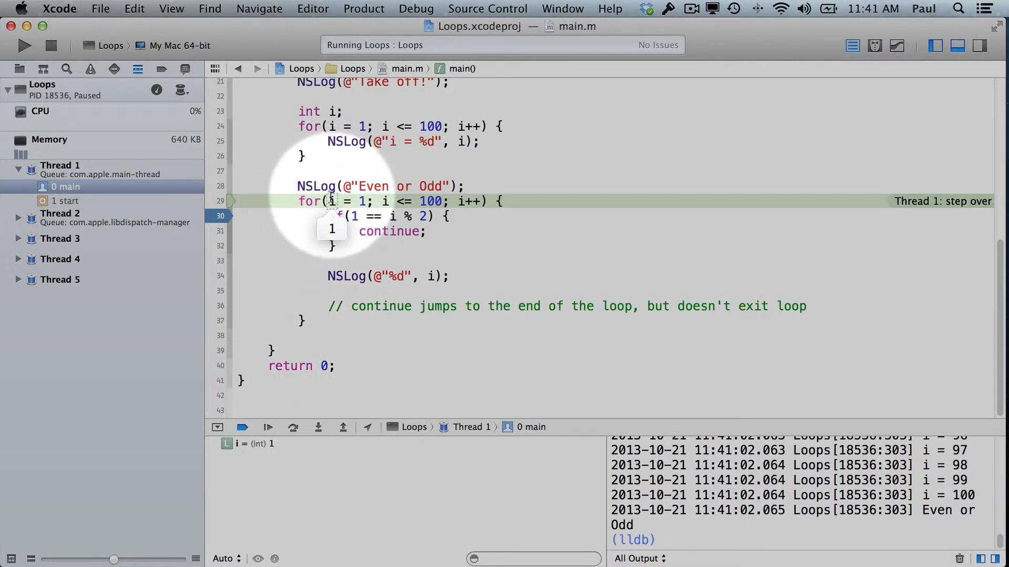
{"action": "mouse_move", "coordinate": [460, 201]}
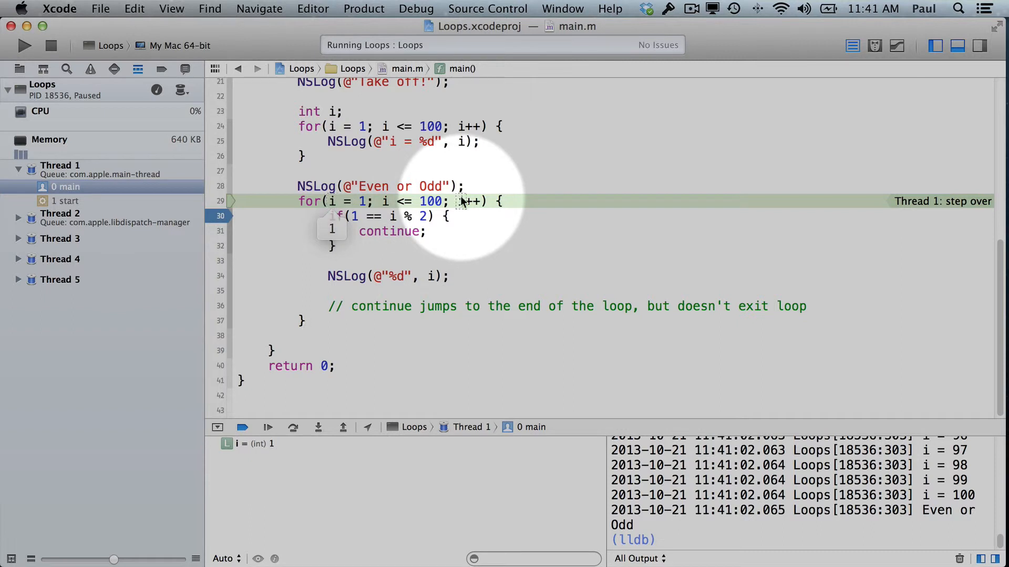
{"action": "left_click", "coordinate": [292, 427]}
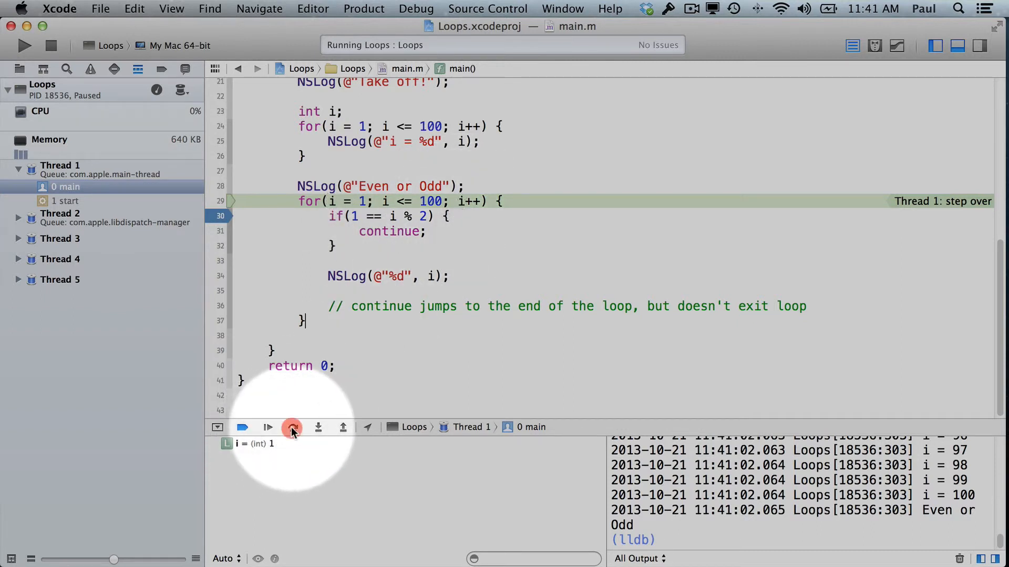
{"action": "left_click", "coordinate": [268, 427]}
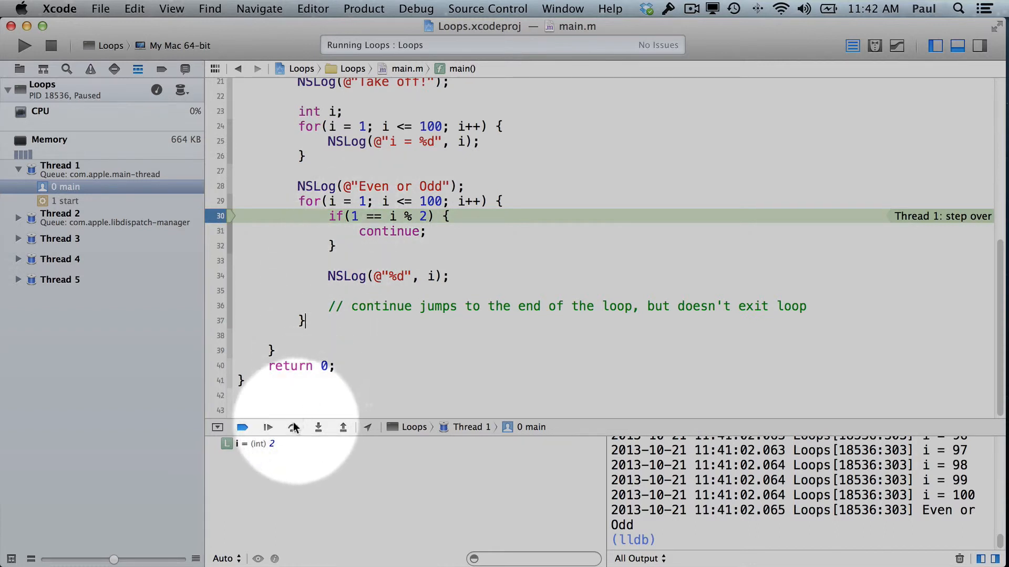
{"action": "left_click", "coordinate": [292, 427]}
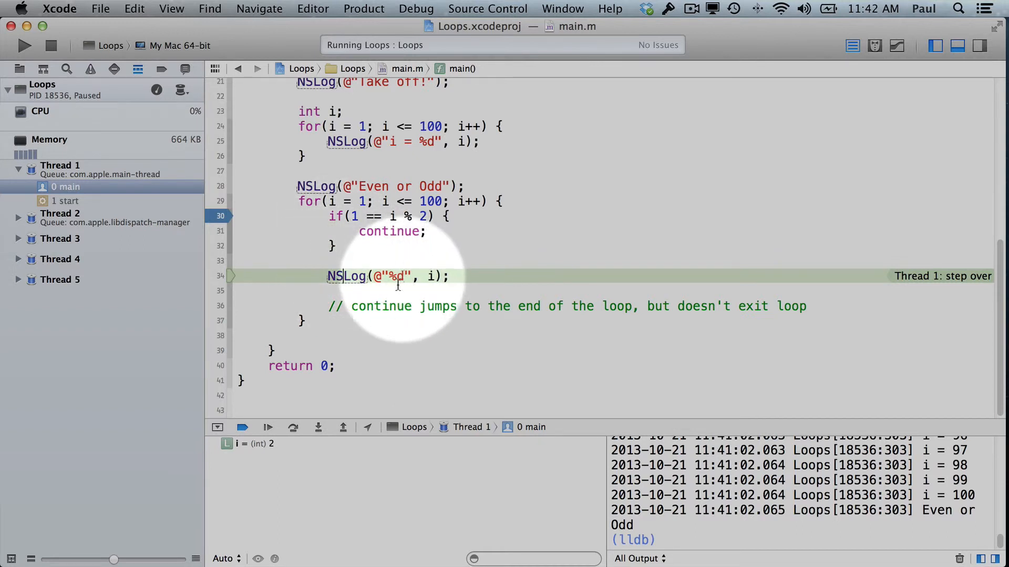
- Log 2, cap the second loop at i <= 10, and rerun to the if breakpoint
{"action": "left_click", "coordinate": [267, 426]}
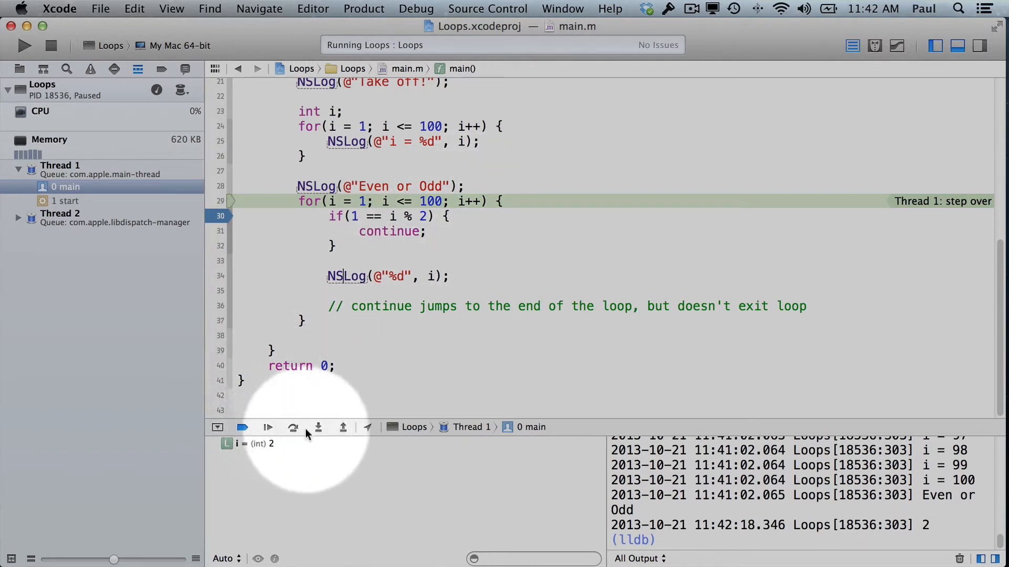
{"action": "left_click", "coordinate": [267, 427]}
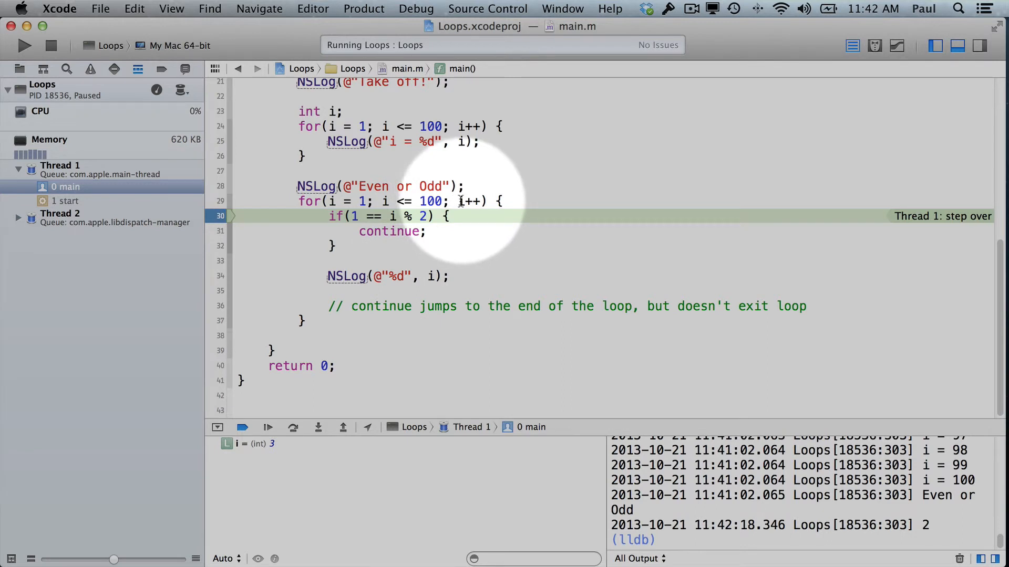
{"action": "mouse_move", "coordinate": [470, 200]}
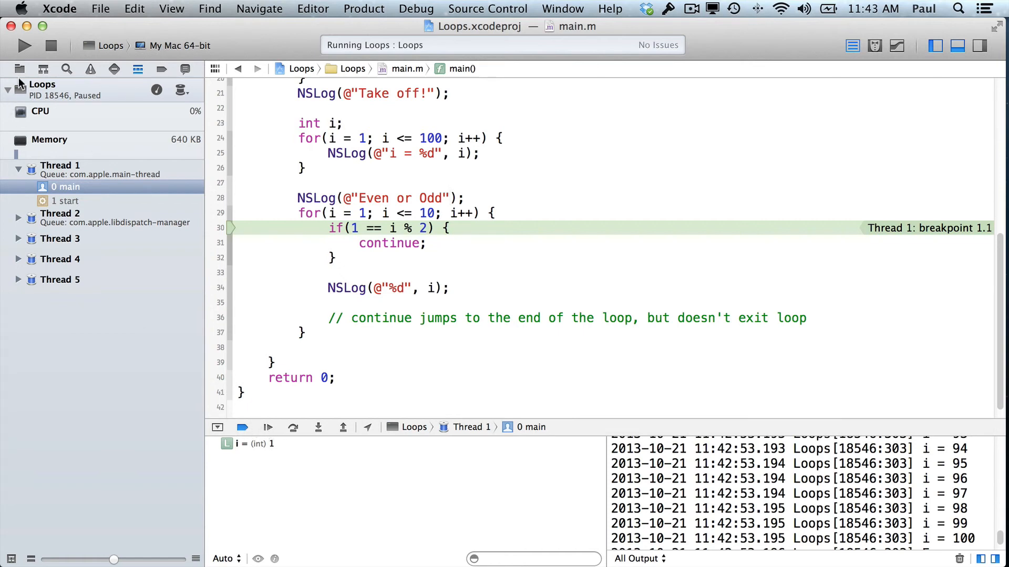
{"action": "left_click", "coordinate": [267, 426]}
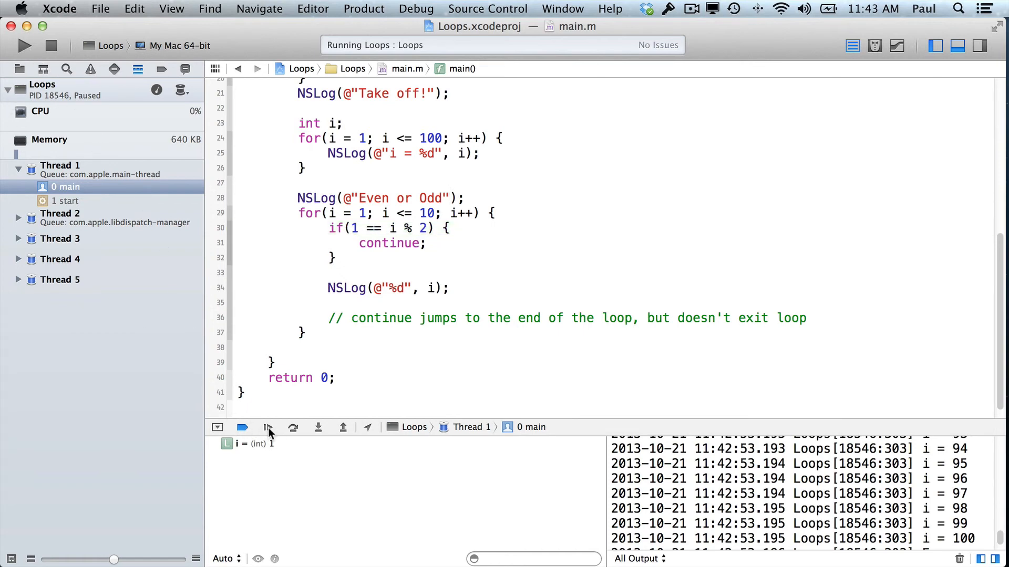